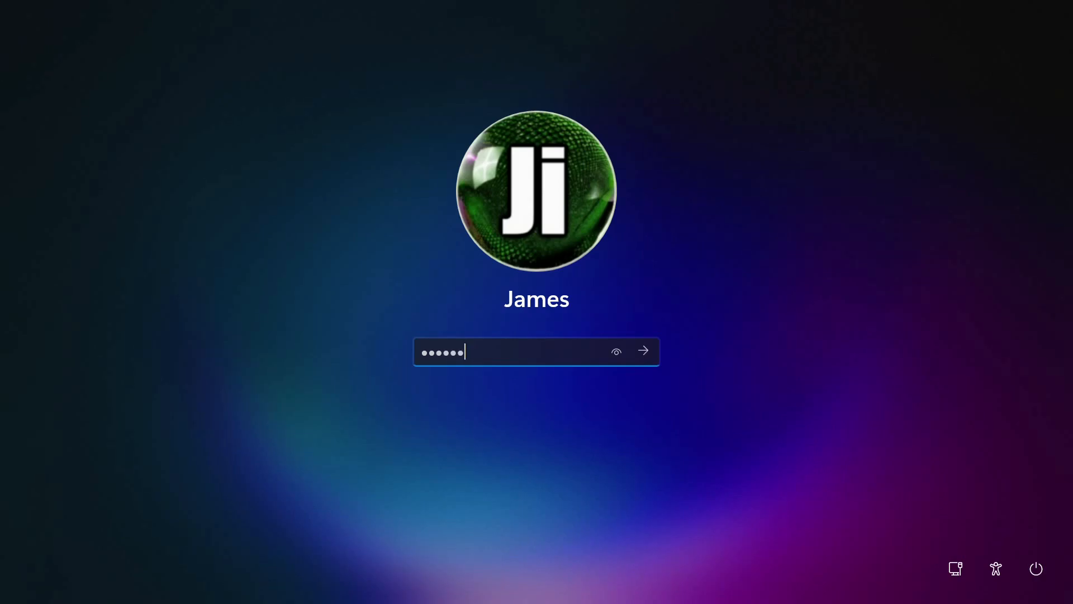
Step: Try signing in and resetting the password, dismissing the incorrect-password and removable-media errors
{"action": "left_click", "coordinate": [643, 351]}
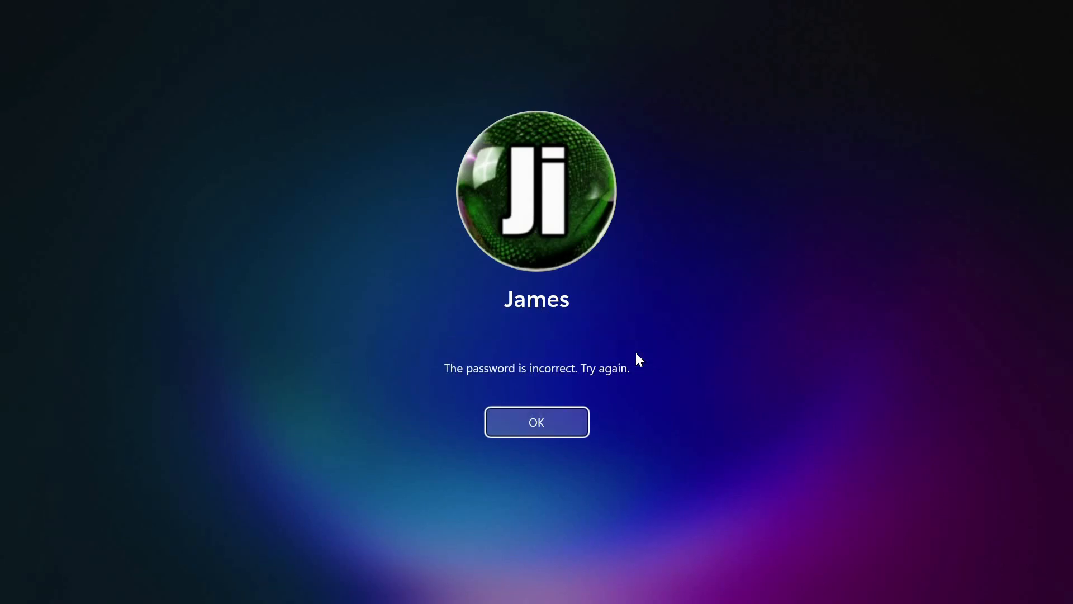
{"action": "left_click", "coordinate": [537, 422]}
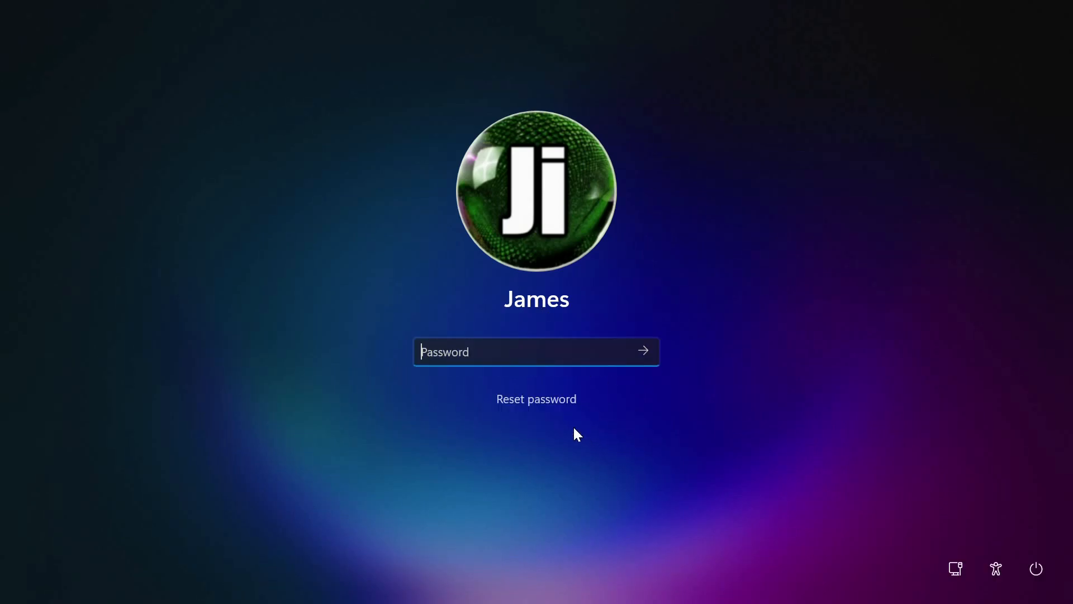
{"action": "mouse_move", "coordinate": [564, 408]}
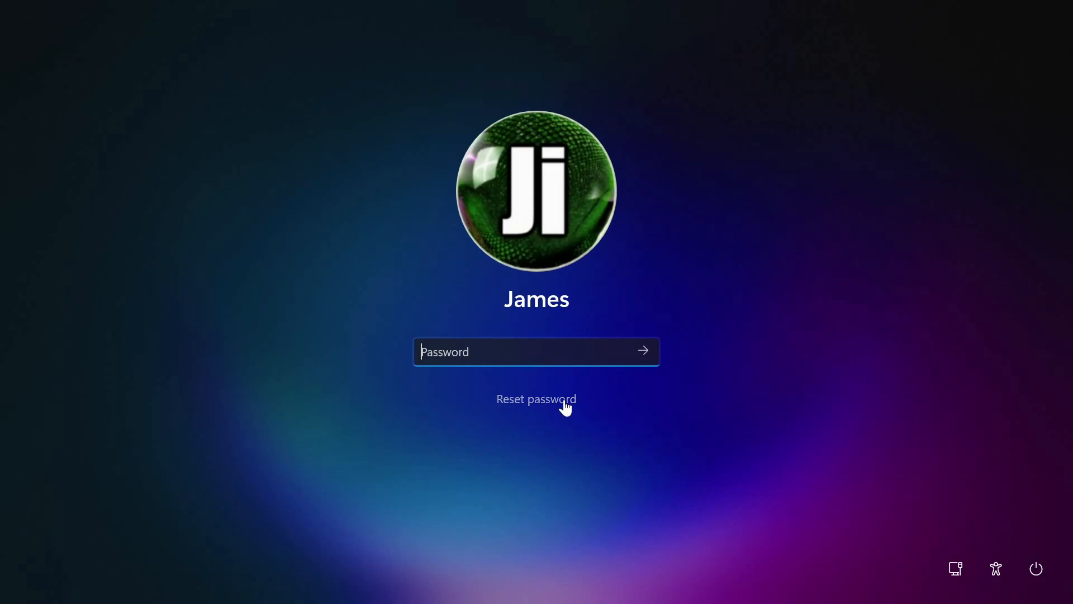
{"action": "left_click", "coordinate": [536, 399]}
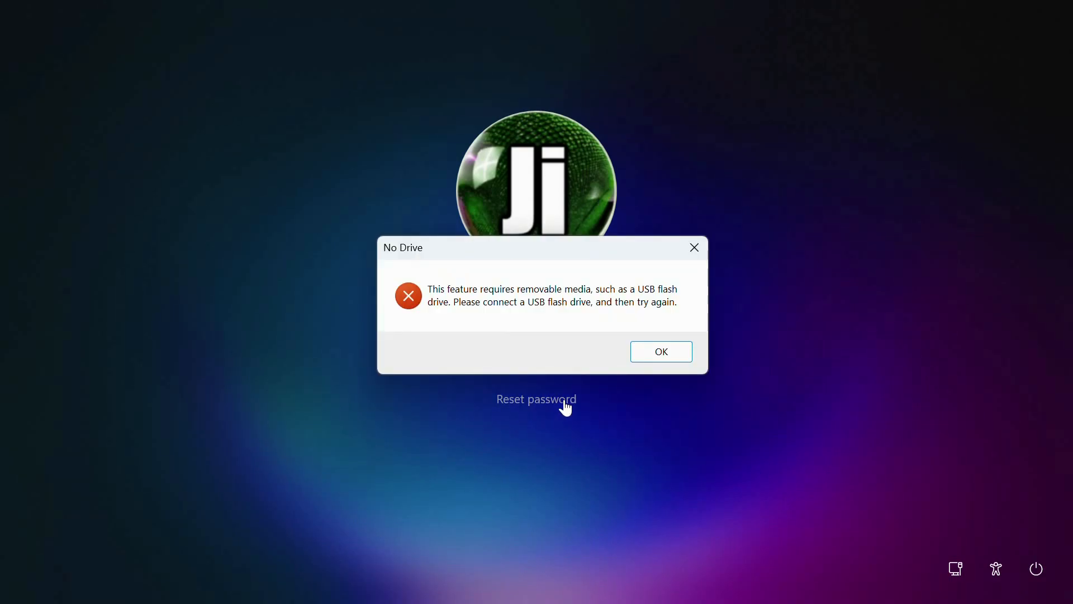
{"action": "mouse_move", "coordinate": [614, 407]}
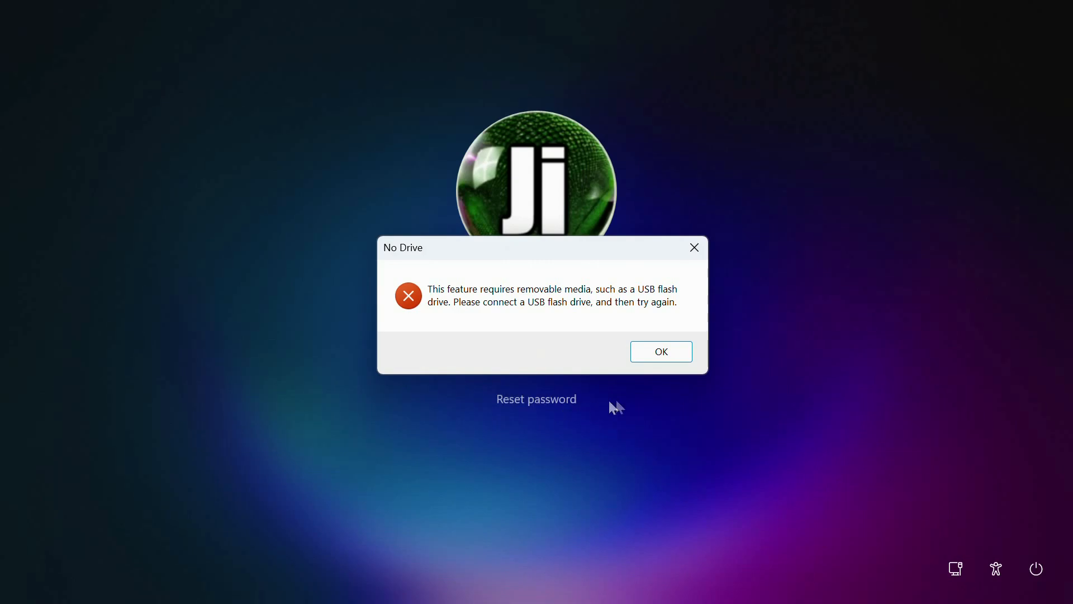
{"action": "left_click", "coordinate": [660, 351]}
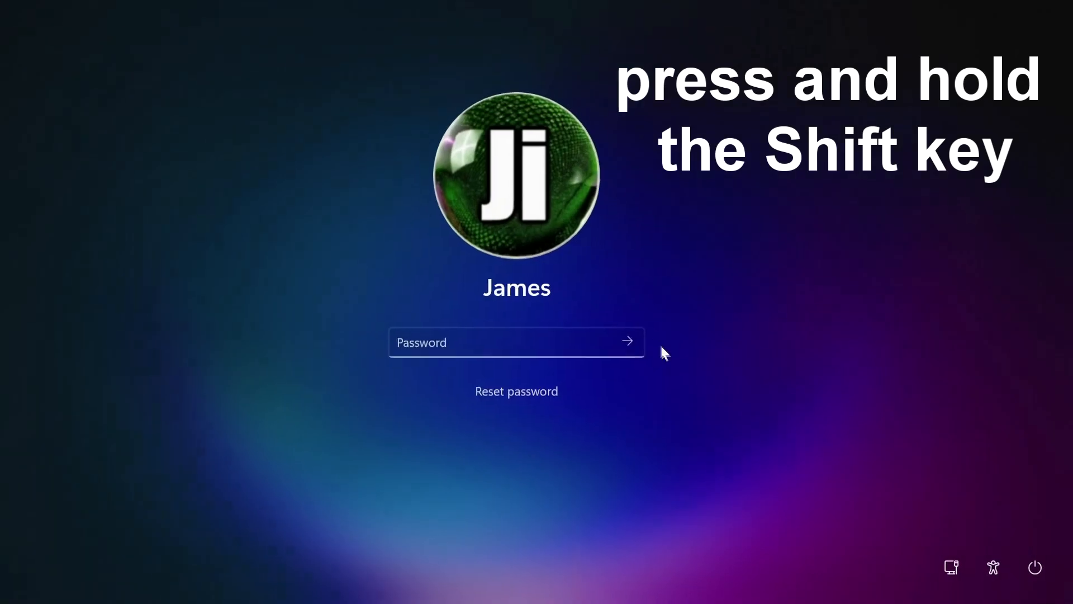
Step: Restart anyway into recovery and choose Troubleshoot > Advanced options > Command Prompt
{"action": "left_click", "coordinate": [1034, 567]}
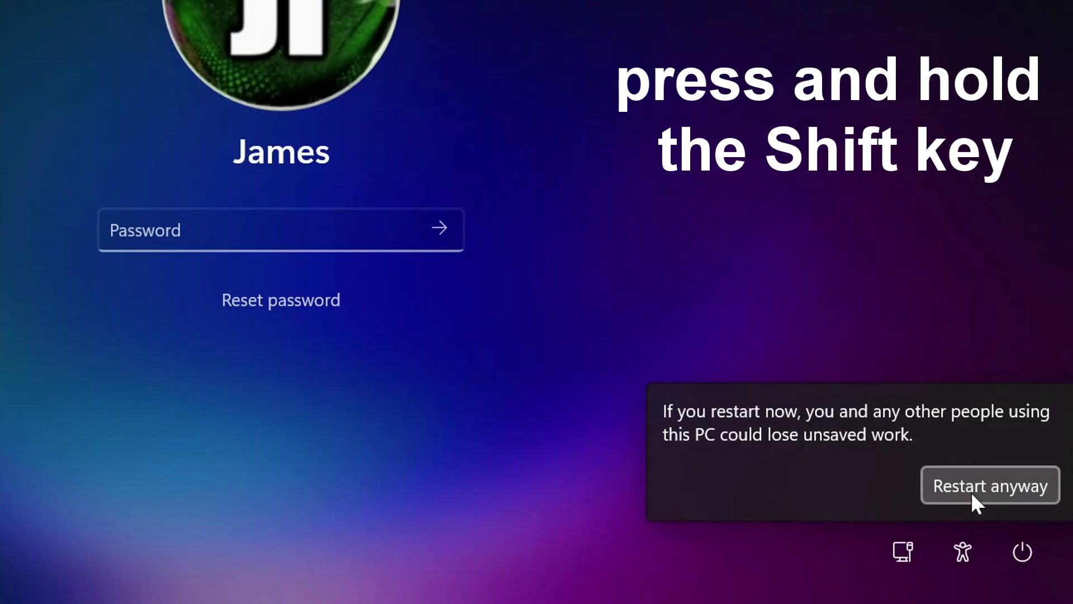
{"action": "left_click", "coordinate": [990, 486]}
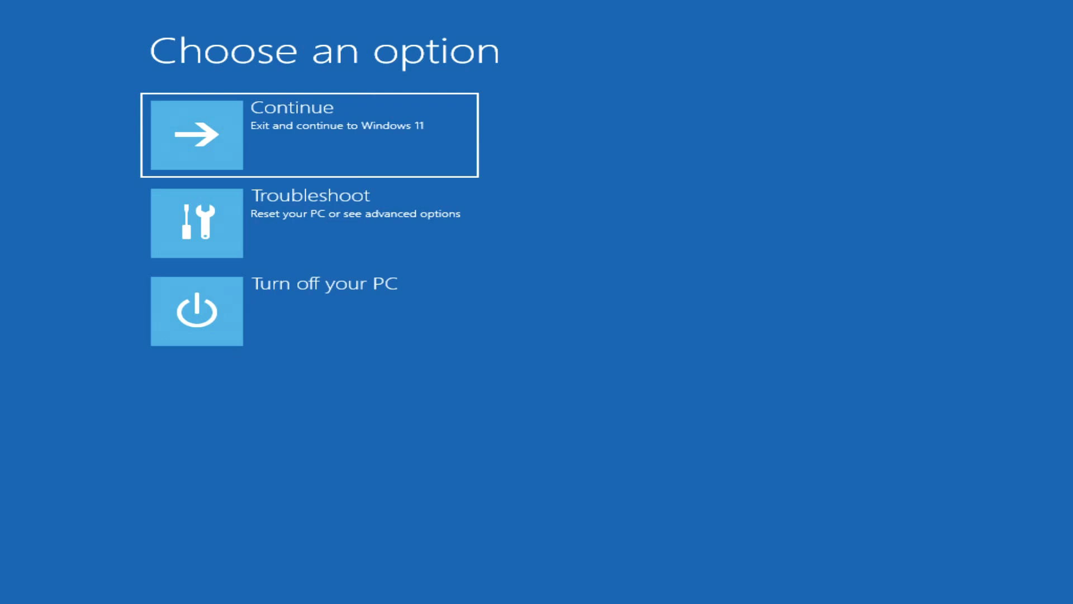
{"action": "mouse_move", "coordinate": [485, 287]}
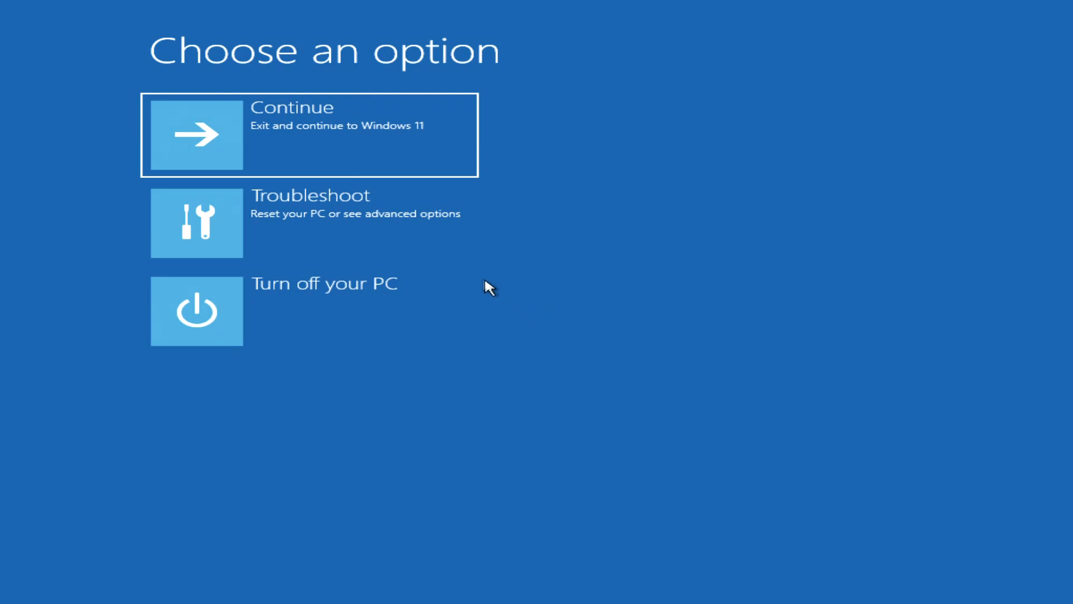
{"action": "left_click", "coordinate": [308, 222]}
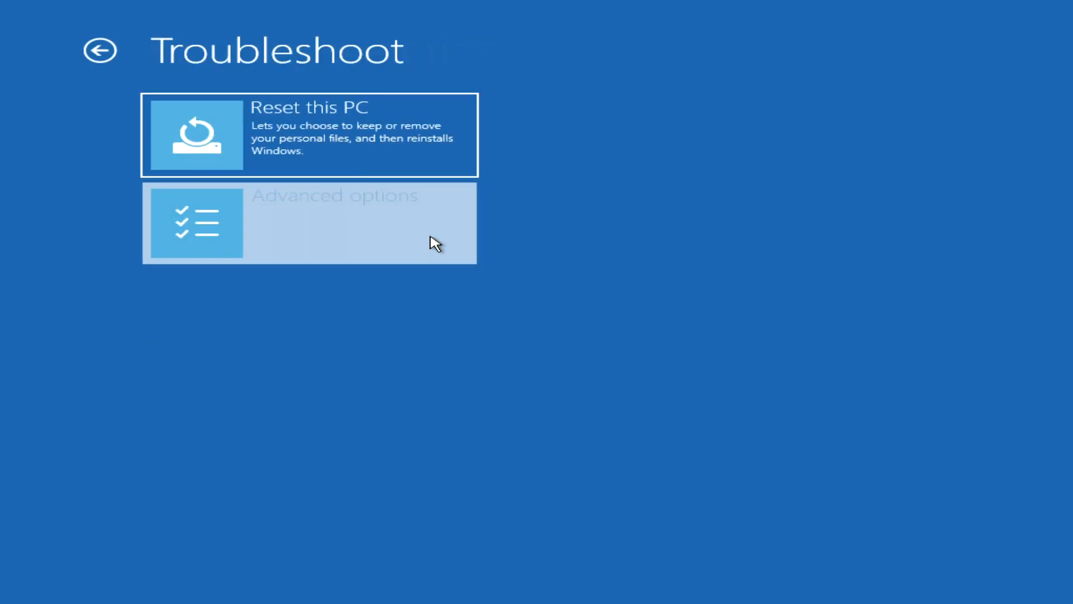
{"action": "left_click", "coordinate": [308, 223]}
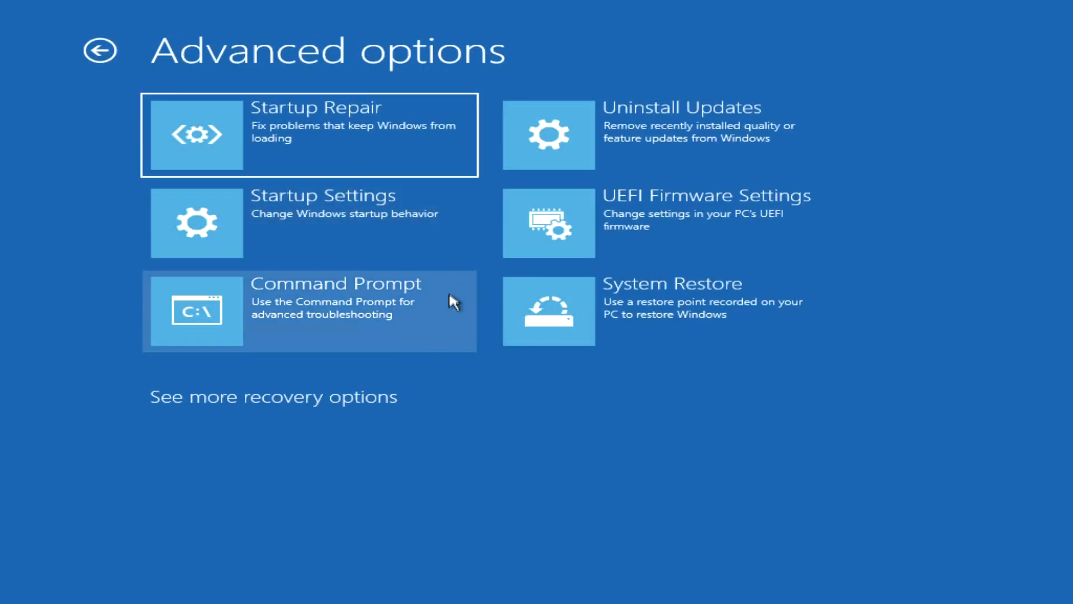
{"action": "left_click", "coordinate": [309, 310]}
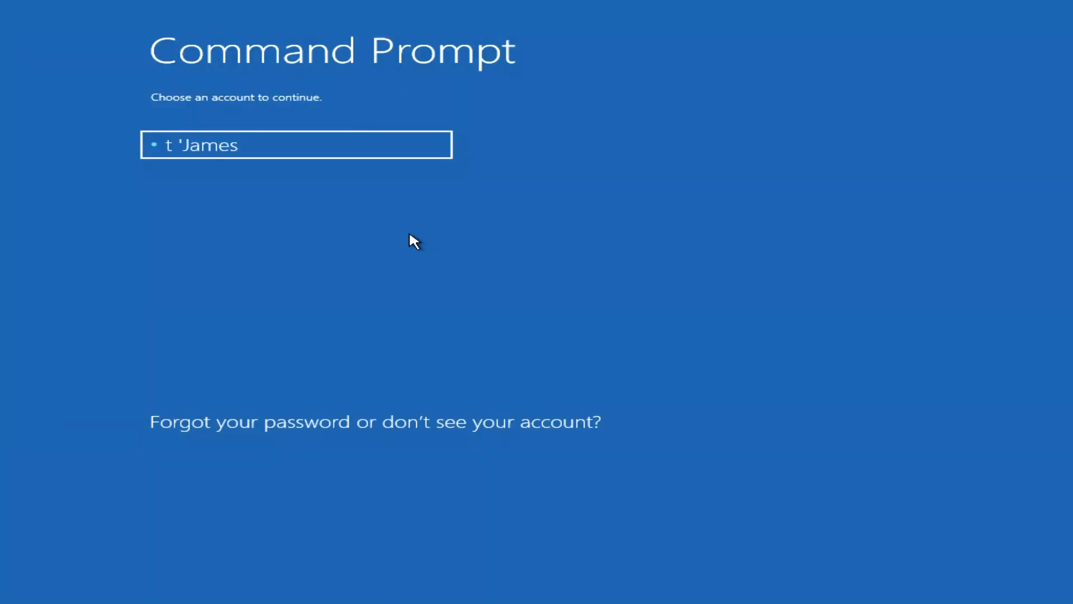
Step: Select the t 'James account in the Command Prompt account list and continue
{"action": "left_click", "coordinate": [295, 144]}
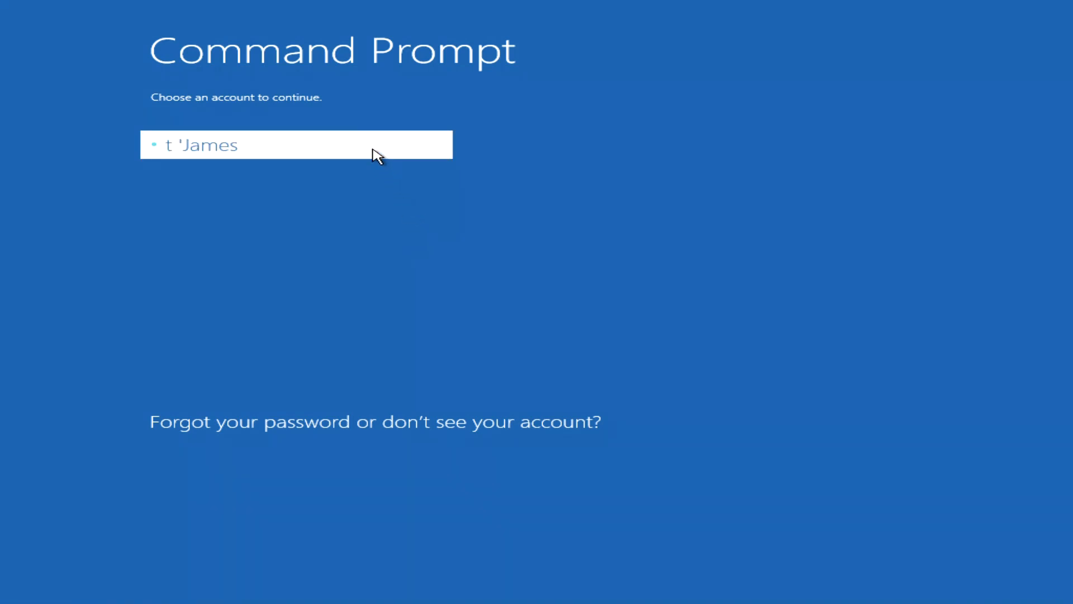
{"action": "left_click", "coordinate": [296, 144]}
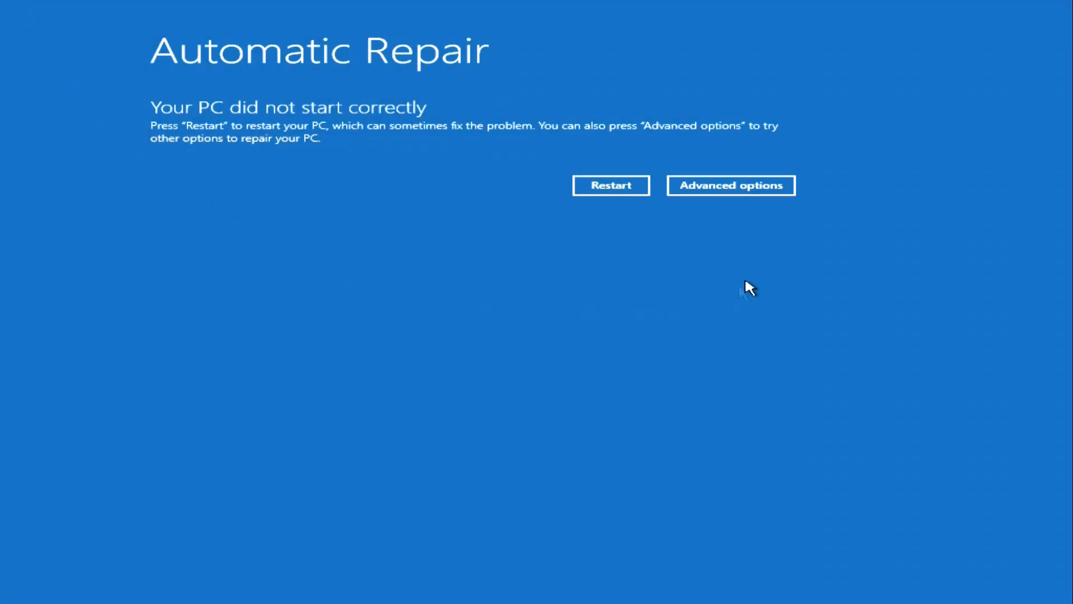
{"action": "mouse_move", "coordinate": [732, 186]}
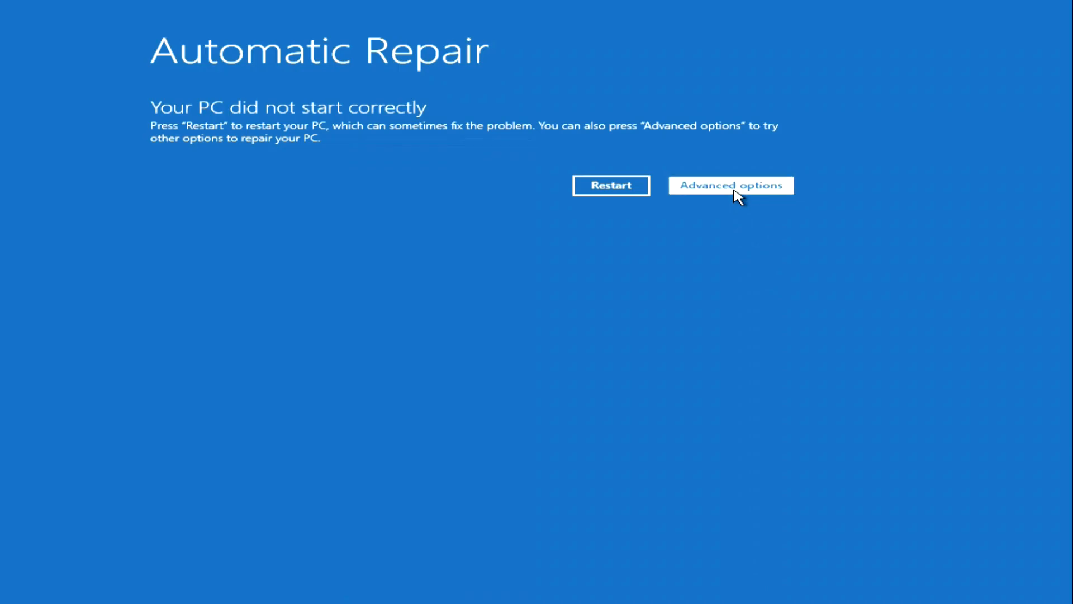
Step: Choose Advanced options on the Automatic Repair screen
{"action": "left_click", "coordinate": [730, 185]}
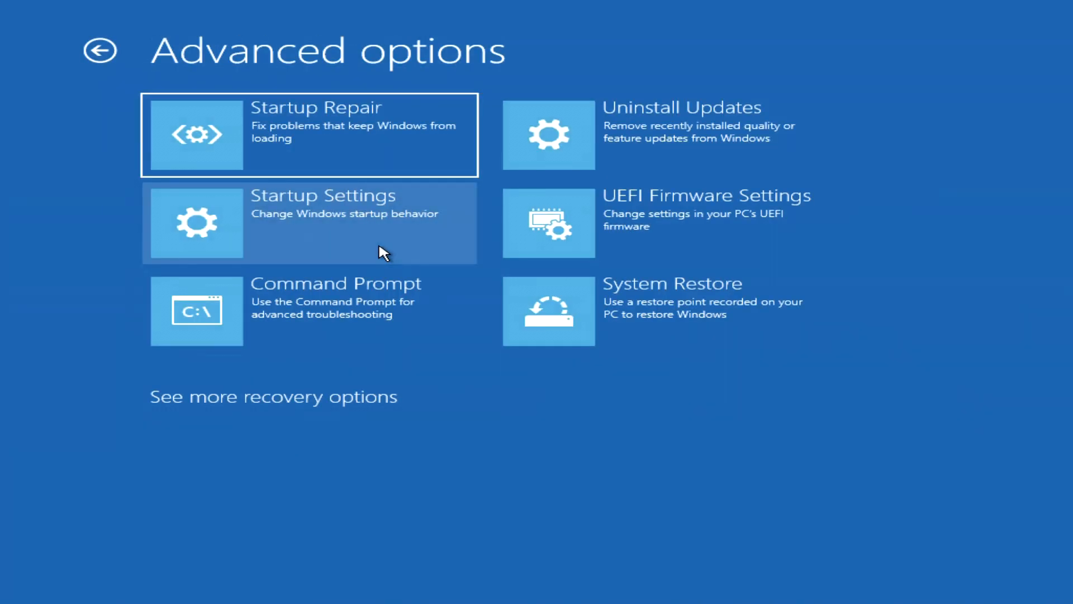
{"action": "mouse_move", "coordinate": [360, 336]}
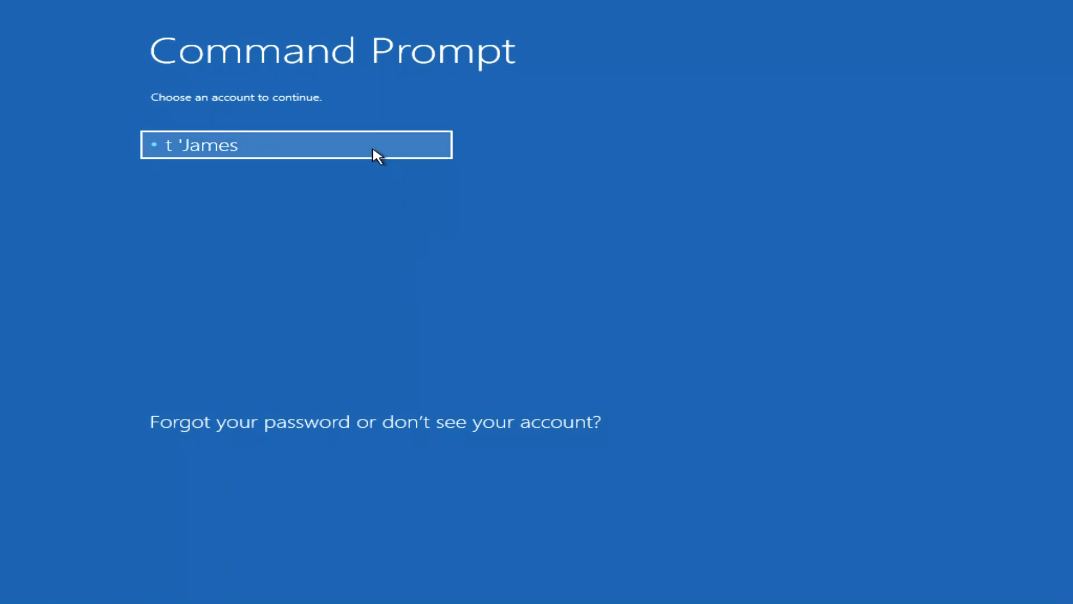
Step: Select the t 'James account to reach its empty password prompt
{"action": "left_click", "coordinate": [295, 144]}
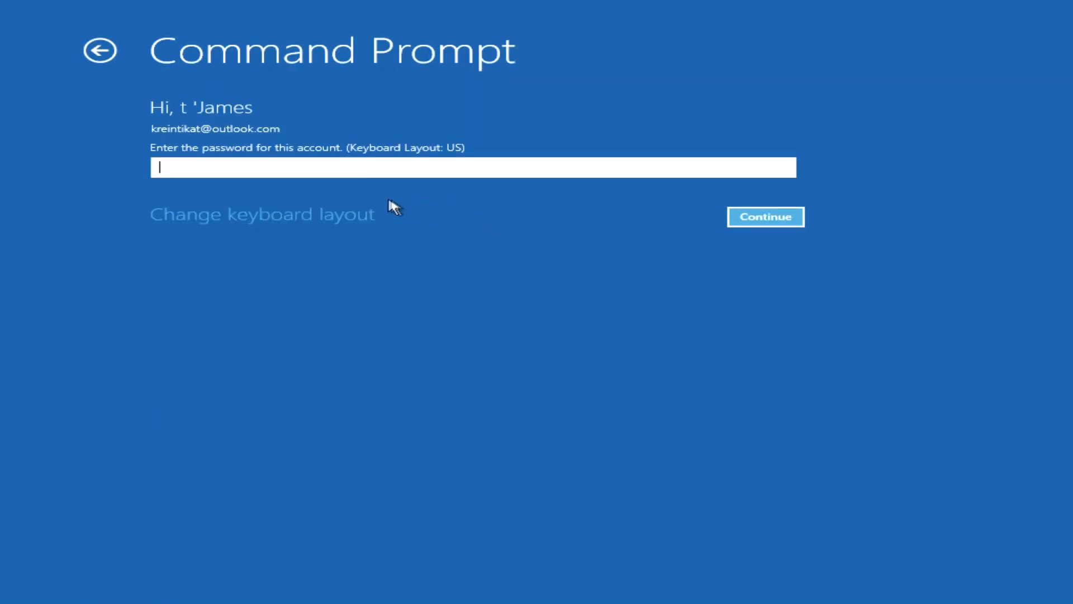
{"action": "mouse_move", "coordinate": [504, 194]}
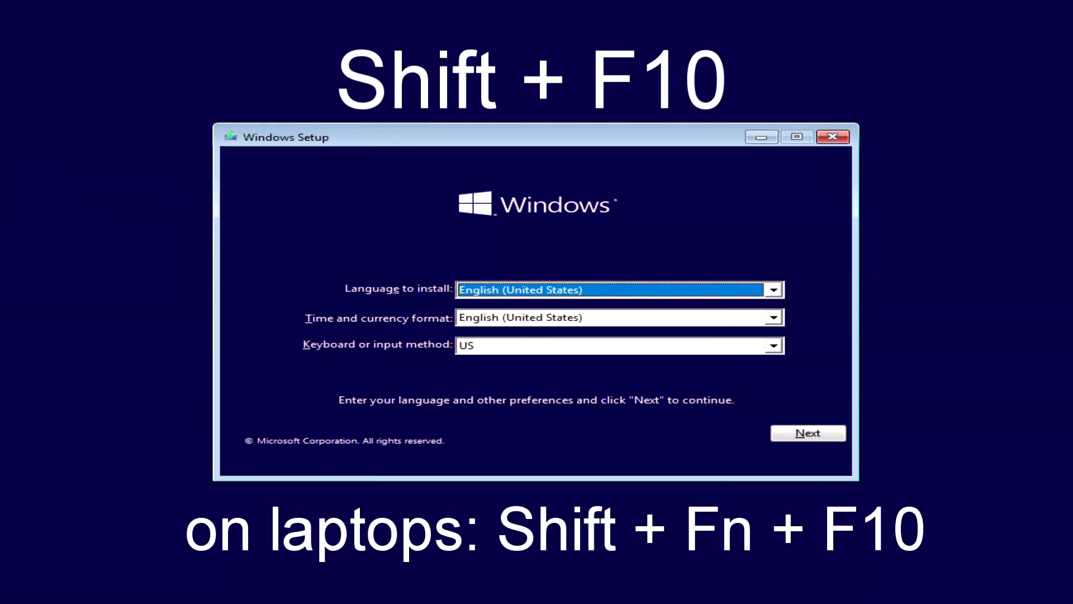
Step: Press Shift+F10 for a setup command prompt, then pick the account again
{"action": "key", "text": "Shift+F10"}
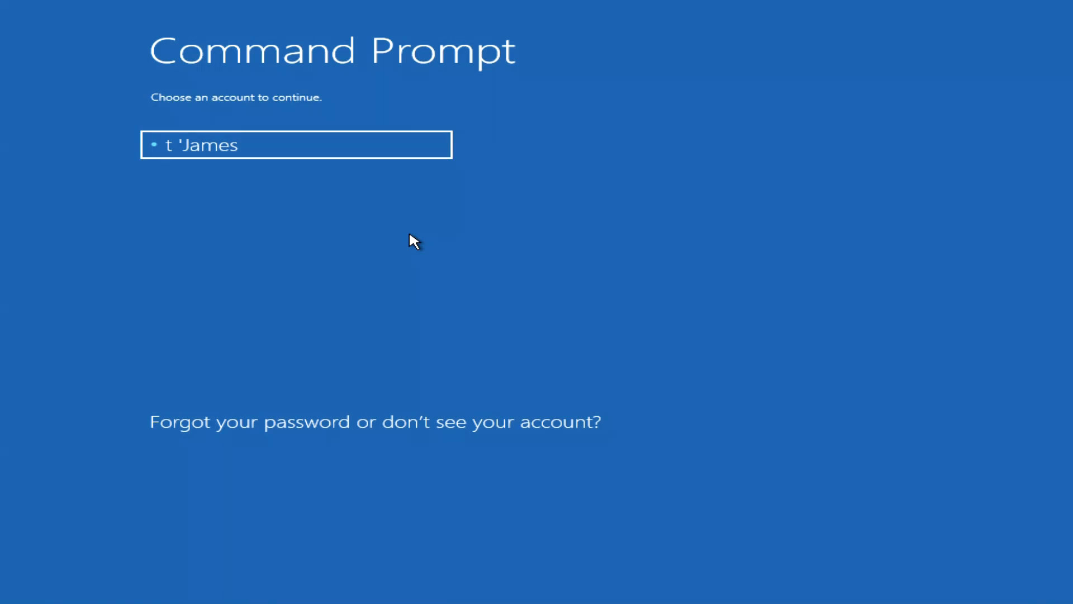
{"action": "mouse_move", "coordinate": [378, 156]}
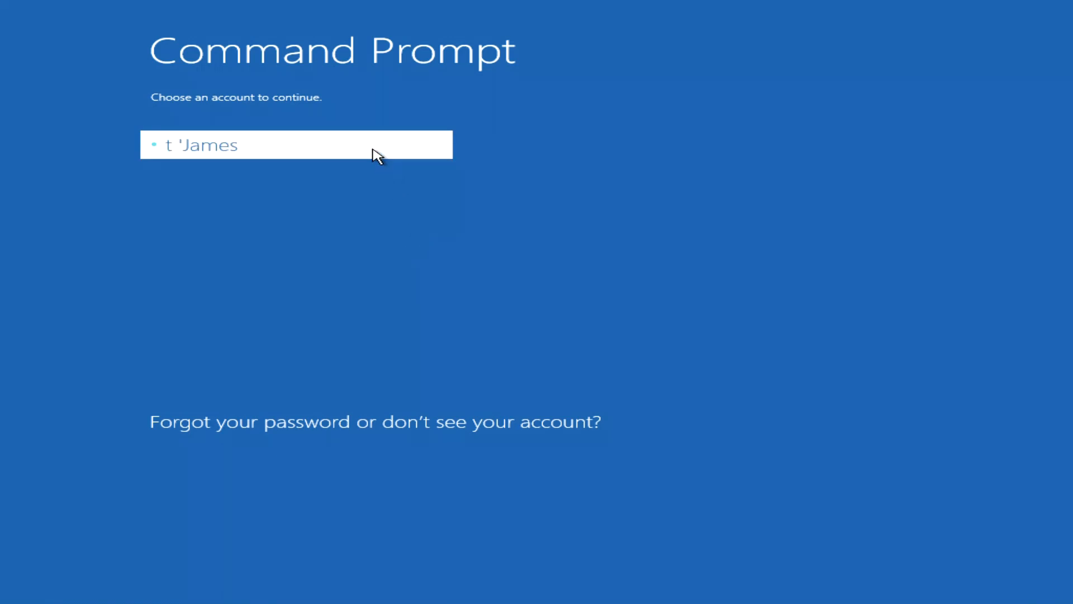
{"action": "left_click", "coordinate": [295, 145]}
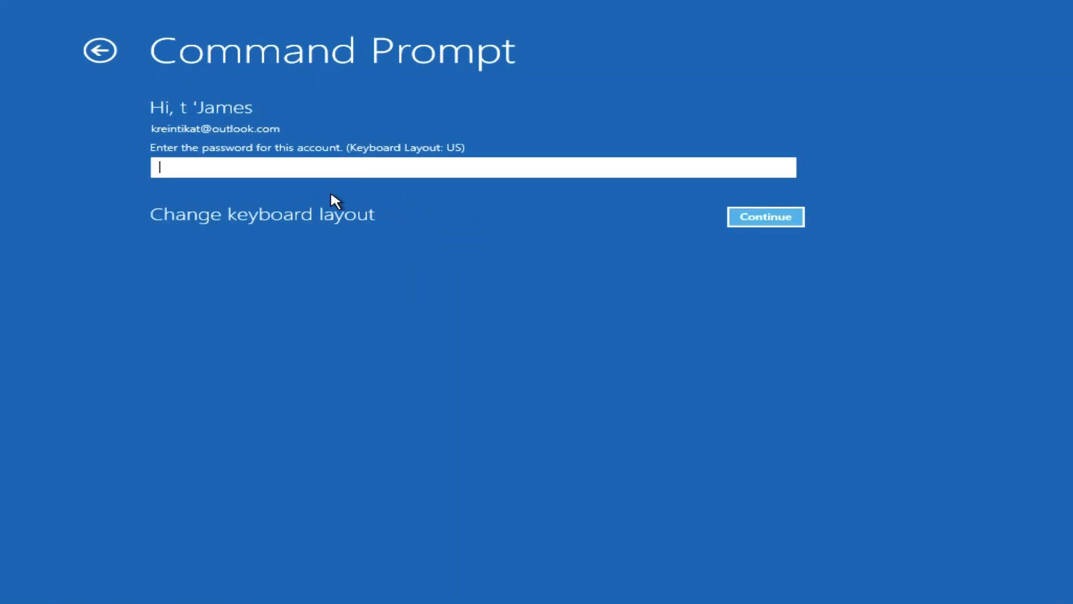
{"action": "mouse_move", "coordinate": [503, 194]}
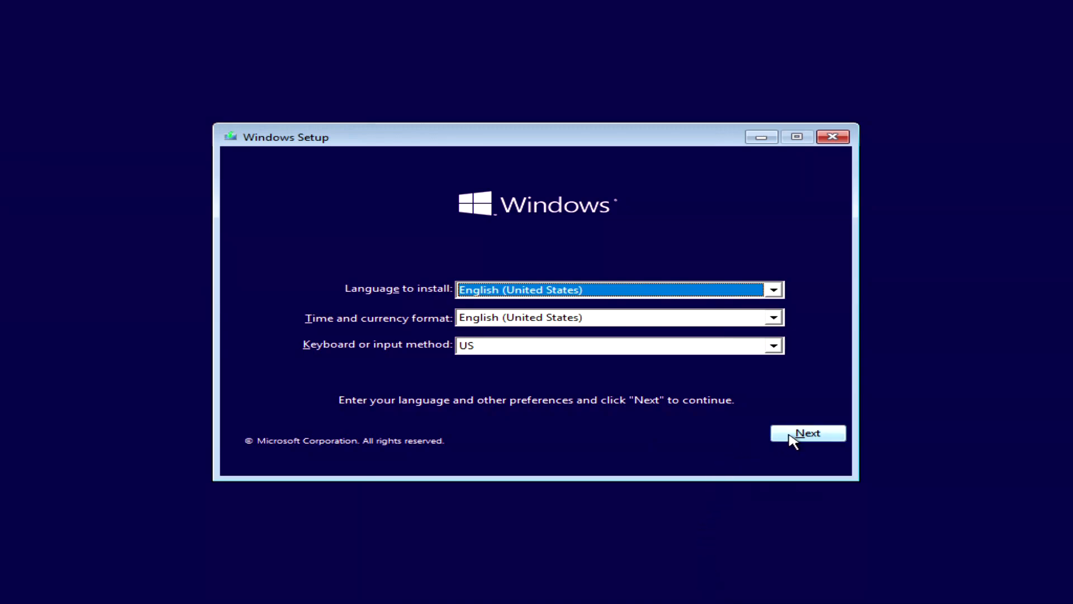
Step: Accept the language settings, then go through Repair your computer and Troubleshoot to Advanced options
{"action": "left_click", "coordinate": [808, 433]}
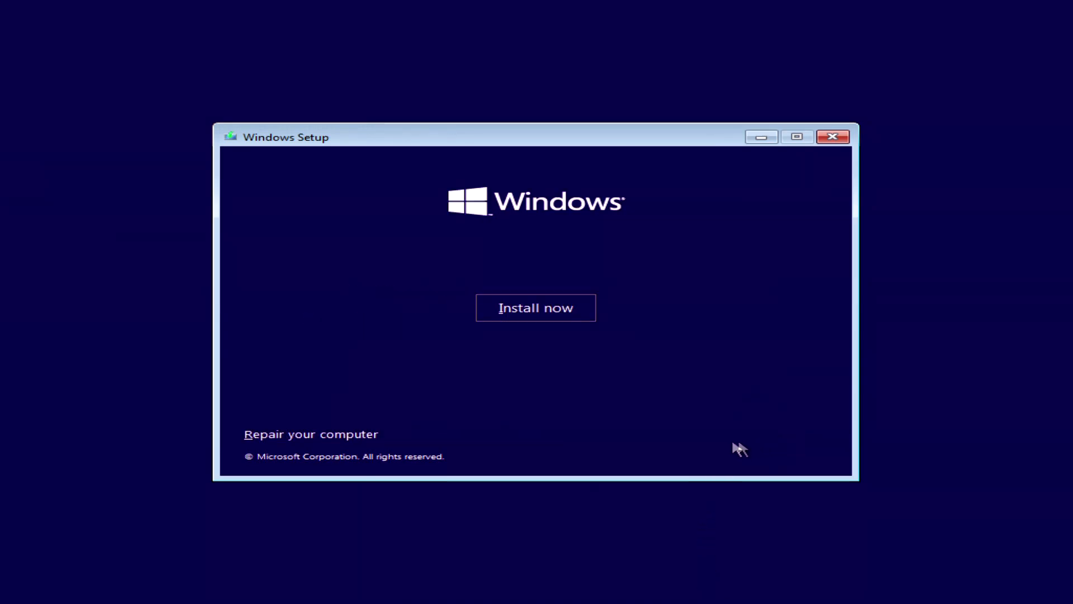
{"action": "mouse_move", "coordinate": [356, 442]}
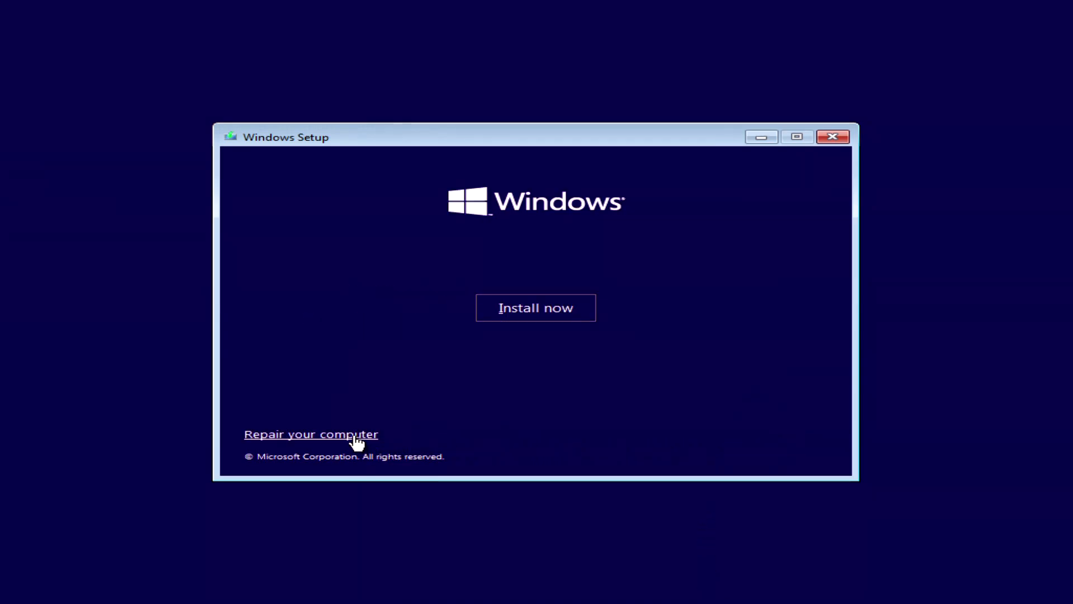
{"action": "left_click", "coordinate": [310, 434]}
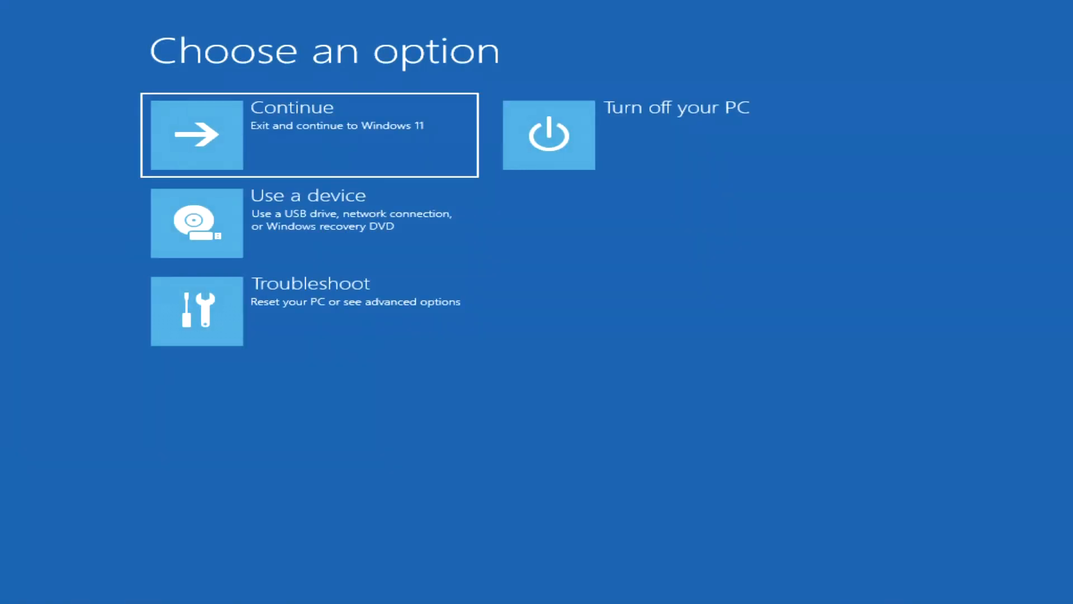
{"action": "mouse_move", "coordinate": [380, 340]}
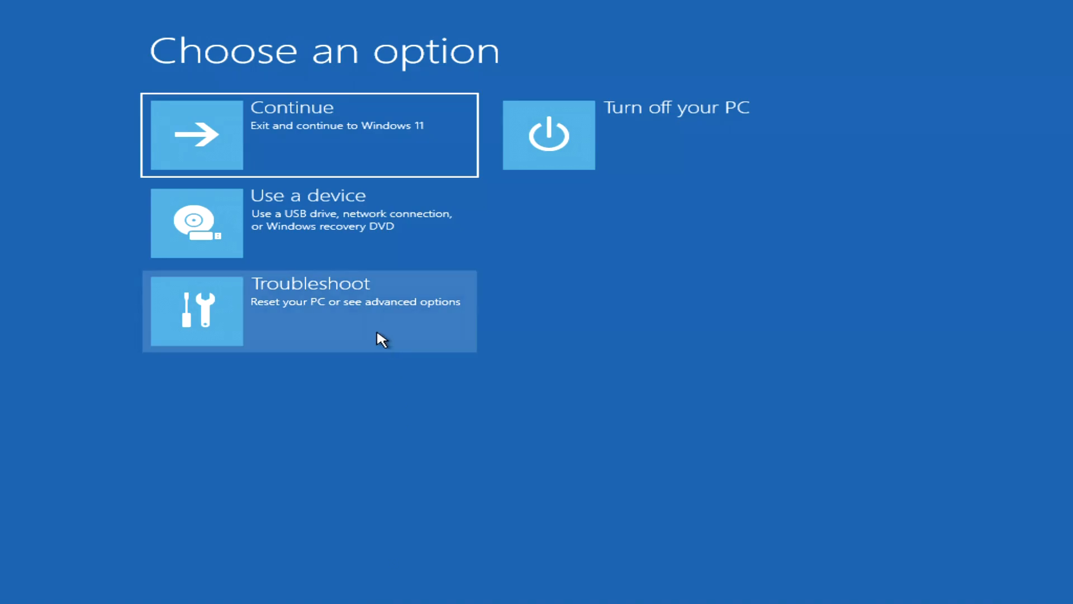
{"action": "left_click", "coordinate": [308, 310]}
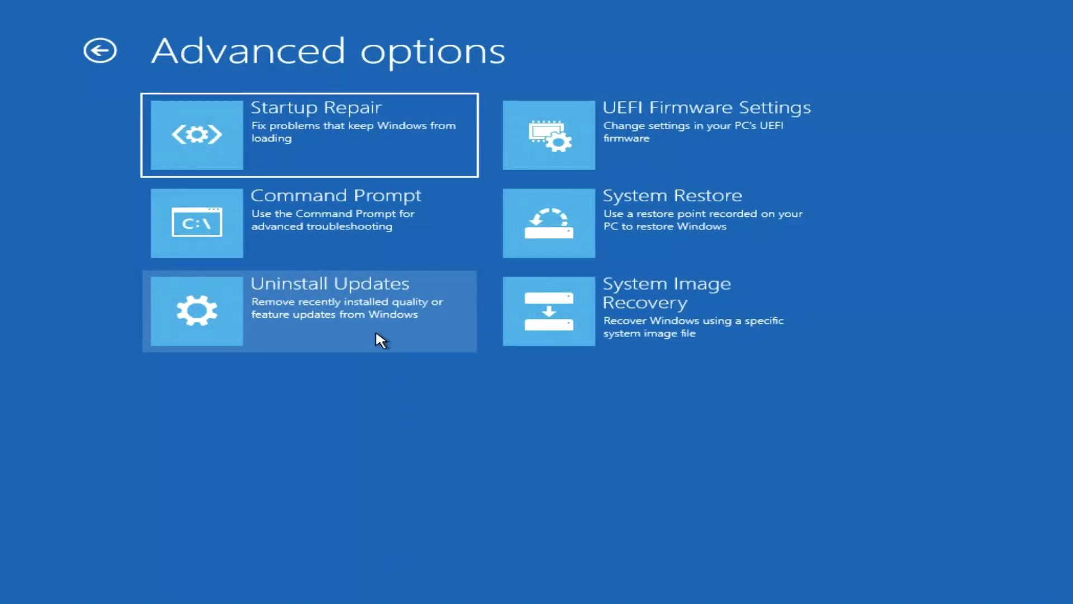
{"action": "mouse_move", "coordinate": [445, 250]}
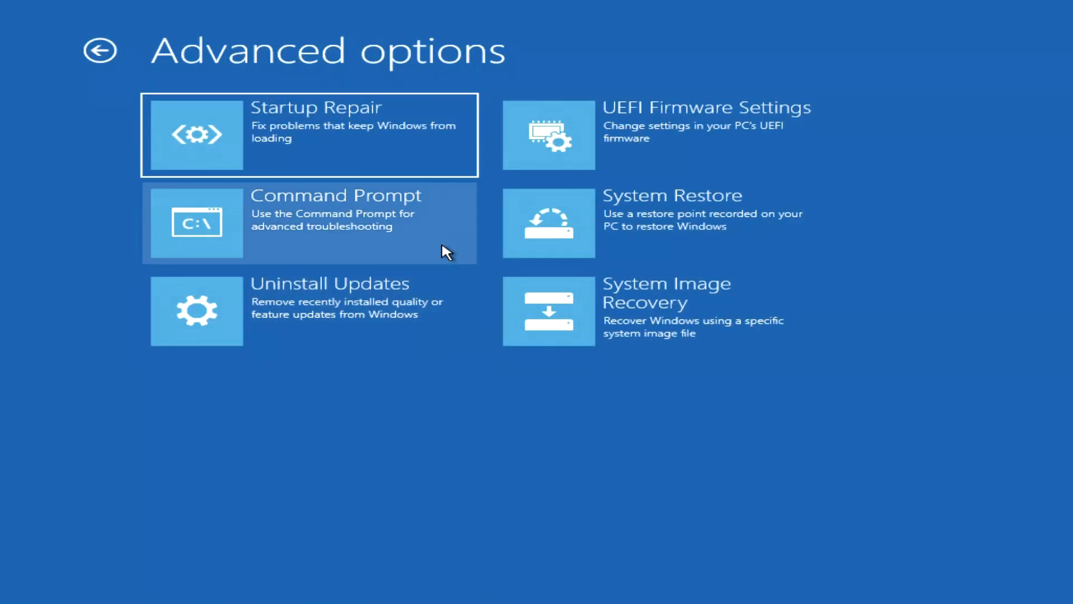
Step: Start Command Prompt, launch Notepad, and browse File > Open to This PC's drive list
{"action": "left_click", "coordinate": [308, 222]}
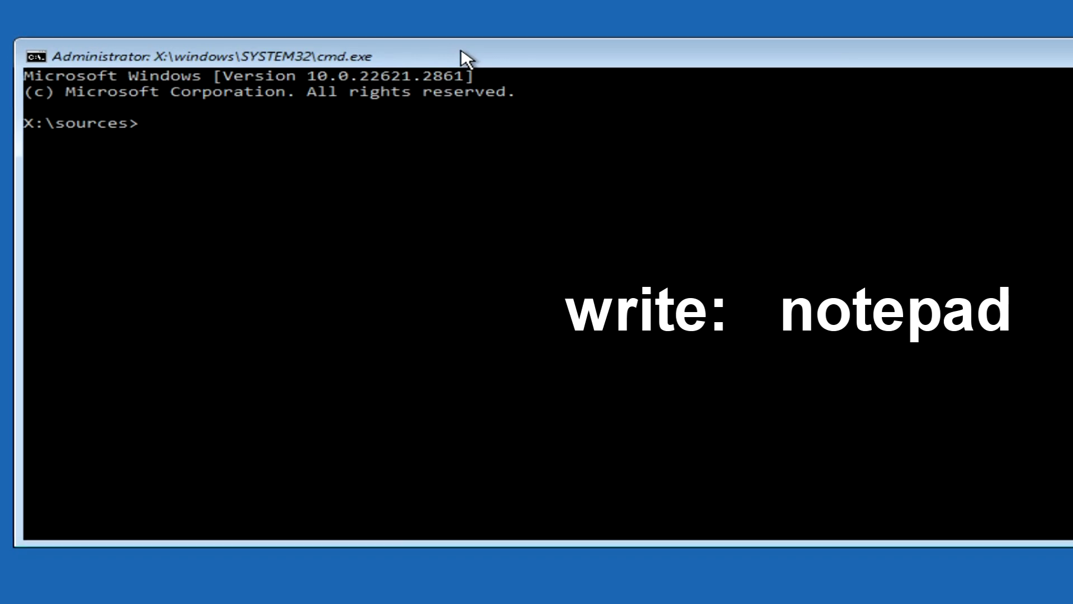
{"action": "type", "text": "no"}
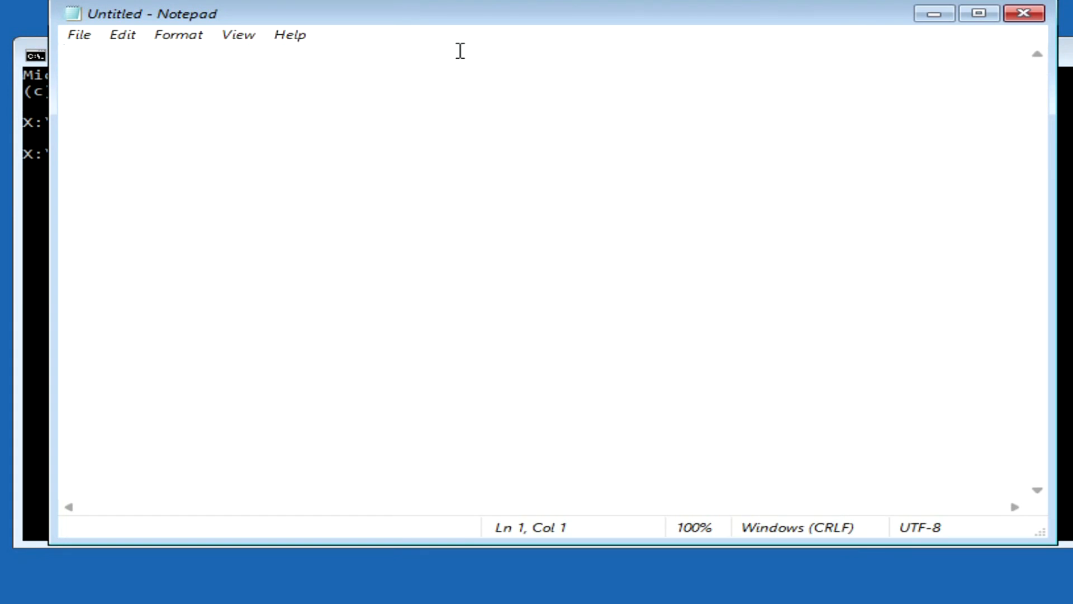
{"action": "mouse_move", "coordinate": [84, 46]}
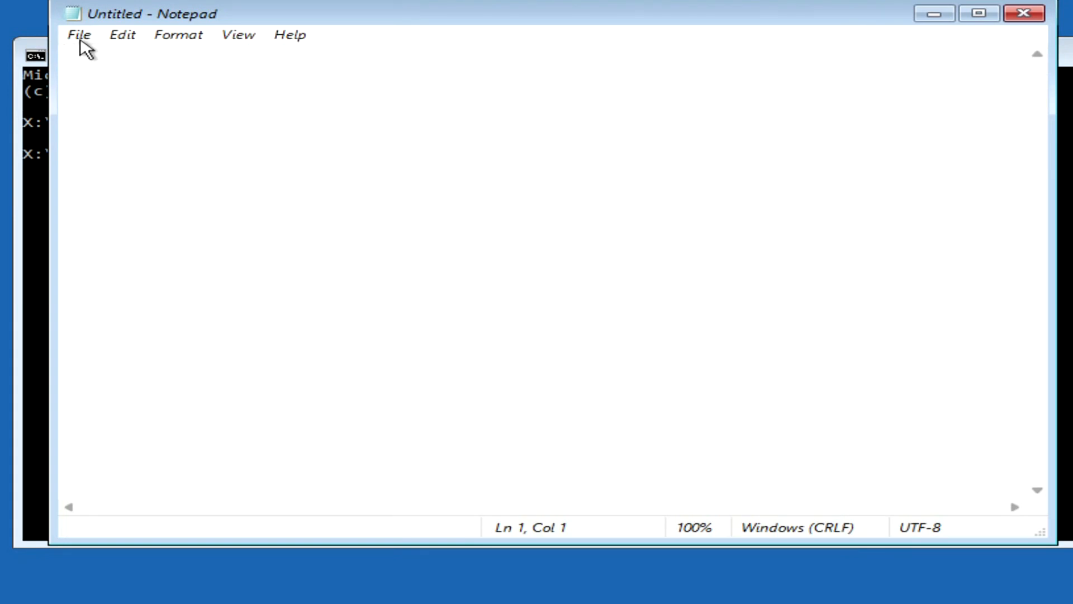
{"action": "left_click", "coordinate": [78, 34]}
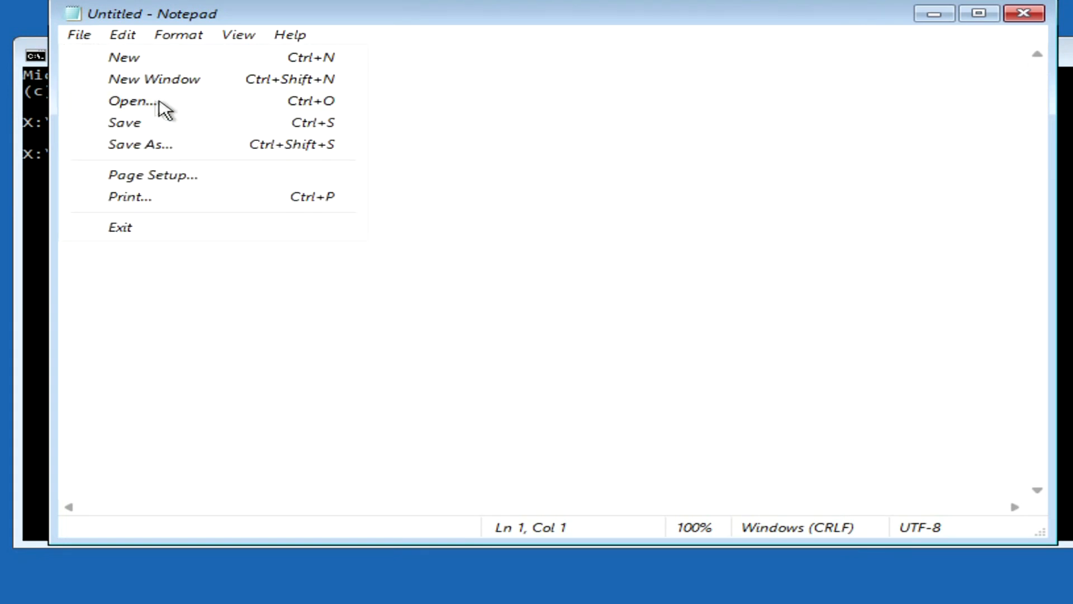
{"action": "left_click", "coordinate": [132, 100]}
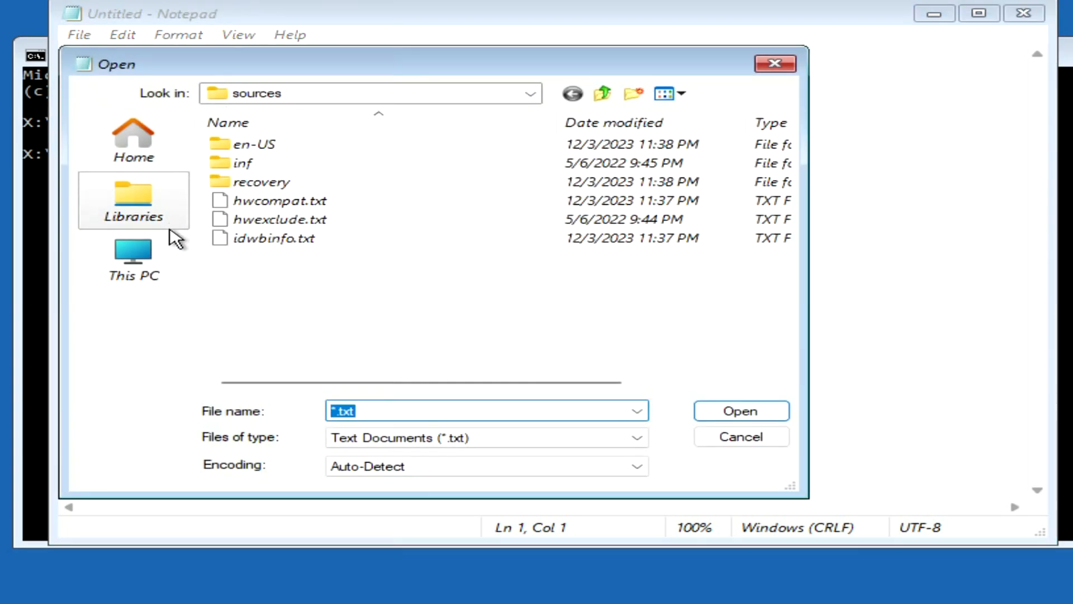
{"action": "left_click", "coordinate": [134, 258]}
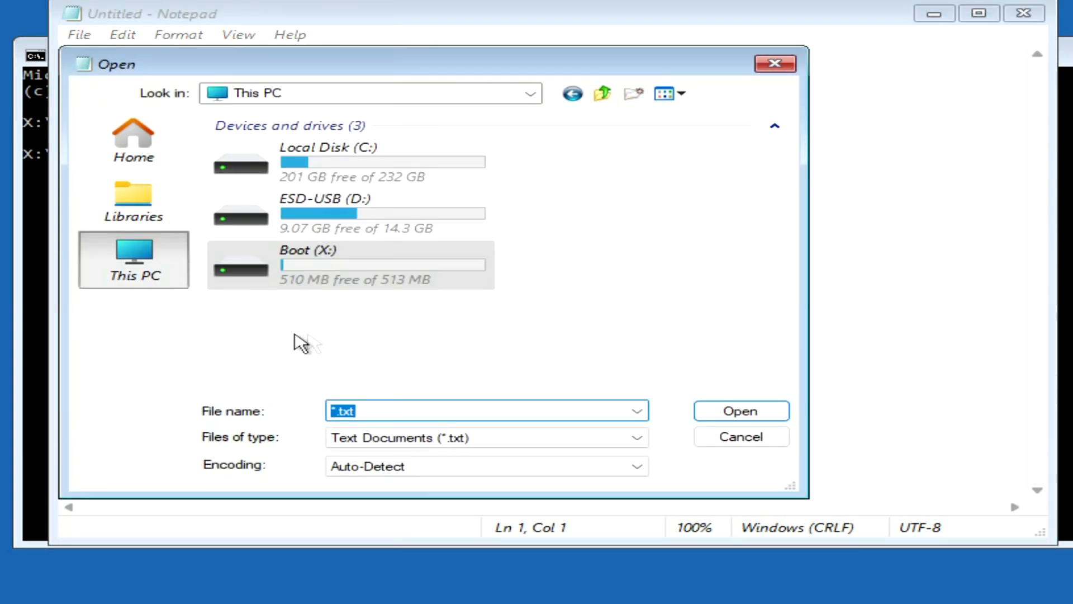
{"action": "mouse_move", "coordinate": [649, 280]}
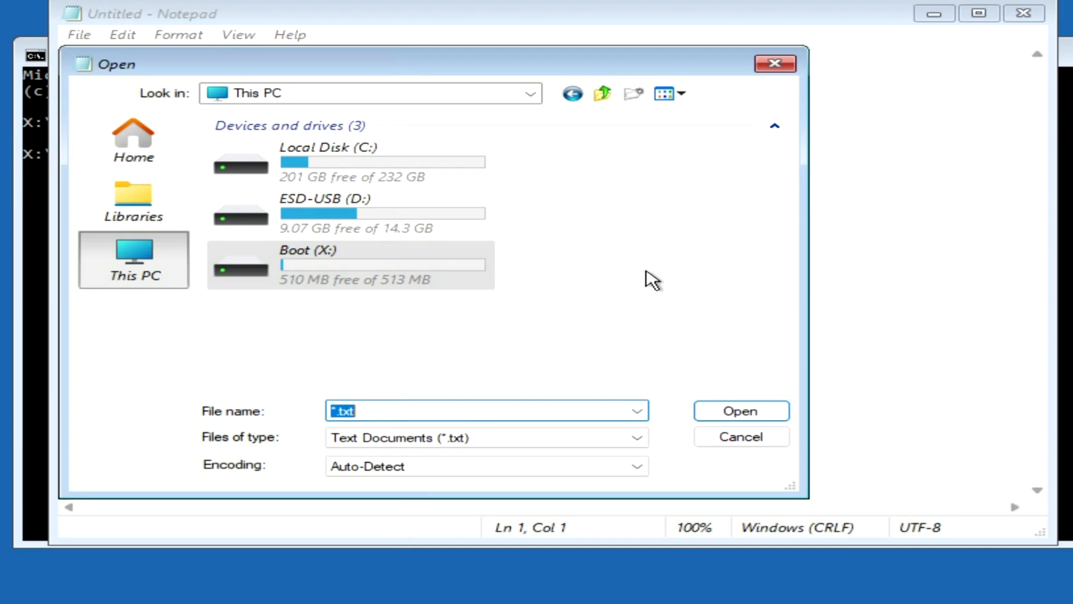
{"action": "mouse_move", "coordinate": [630, 246]}
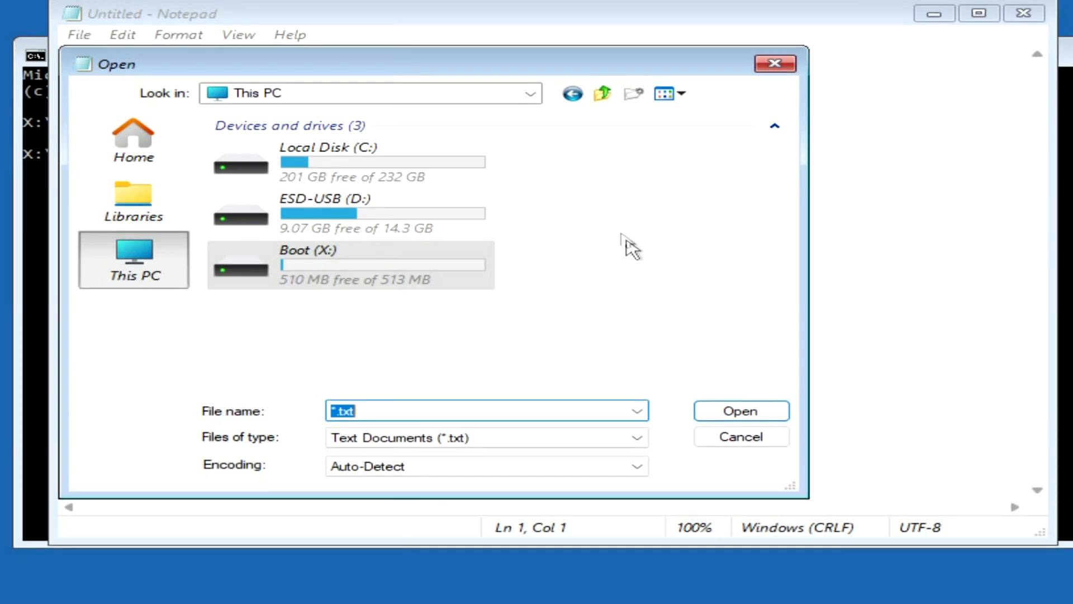
Step: Browse into Local Disk (C:) and try Open, getting a 'Not implemented' message
{"action": "double_click", "coordinate": [315, 161]}
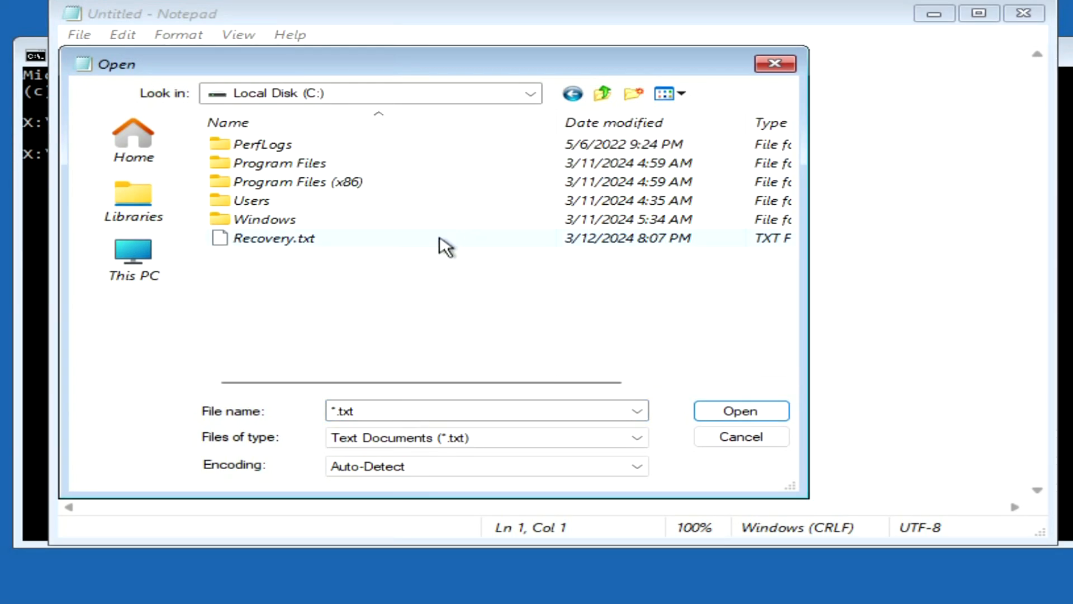
{"action": "mouse_move", "coordinate": [438, 298]}
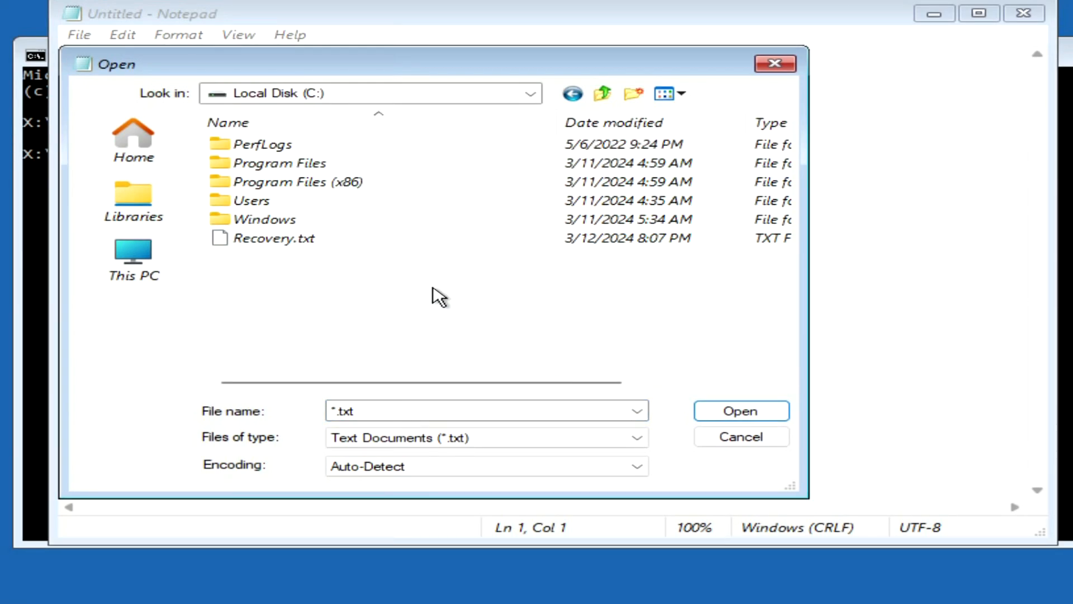
{"action": "mouse_move", "coordinate": [443, 290]}
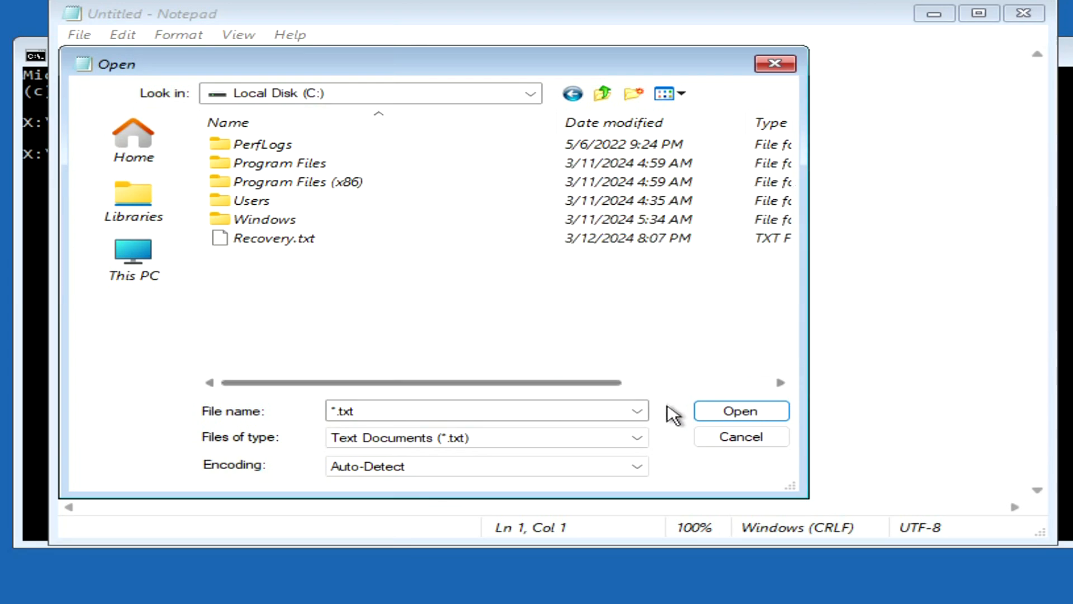
{"action": "left_click", "coordinate": [740, 411]}
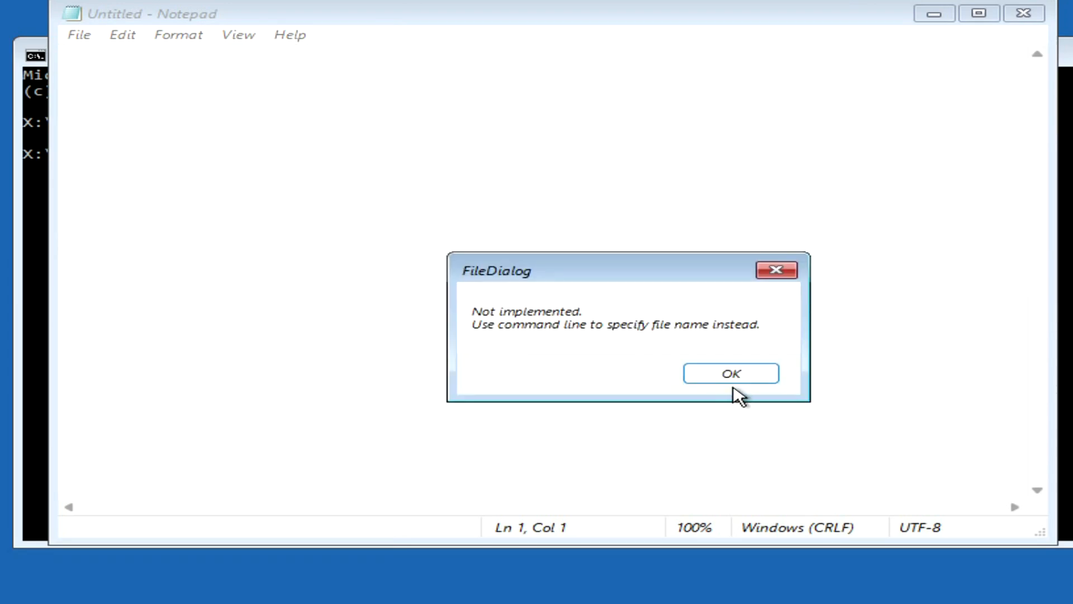
Step: Dismiss the message and type move c:\windows\system32\utilman.exe to c:\windows\system32\utilman2.exe
{"action": "left_click", "coordinate": [730, 373]}
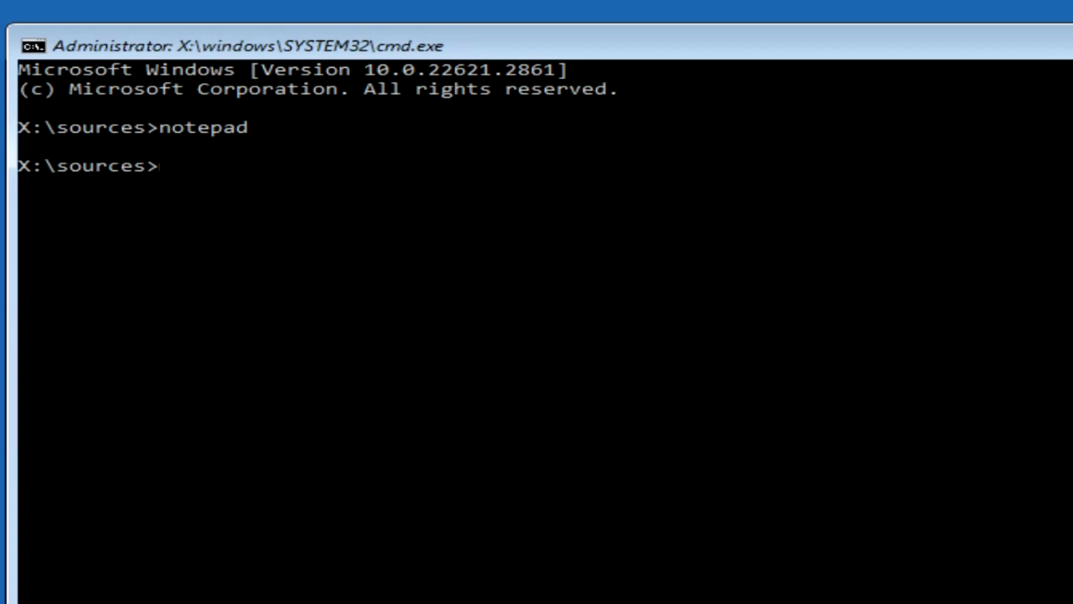
{"action": "type", "text": "mo"}
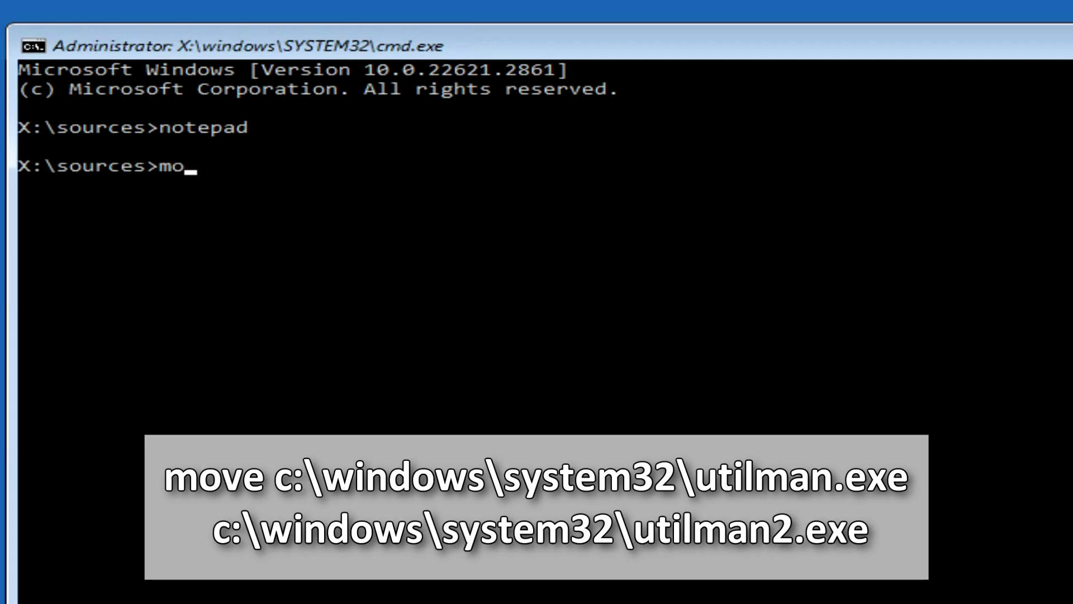
{"action": "type", "text": "ve"}
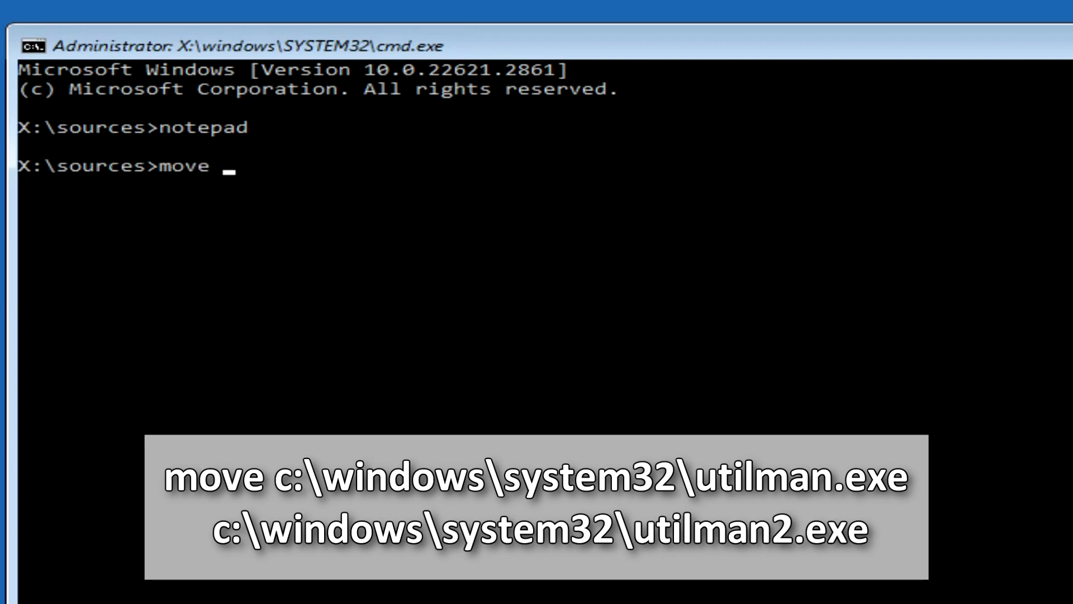
{"action": "type", "text": "c"}
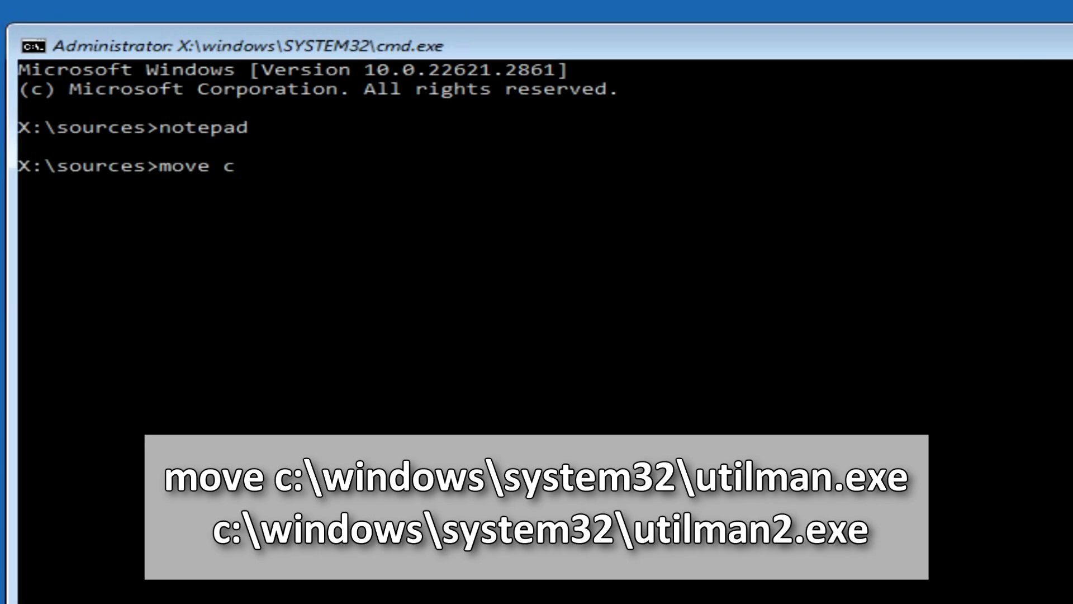
{"action": "type", "text": ":"}
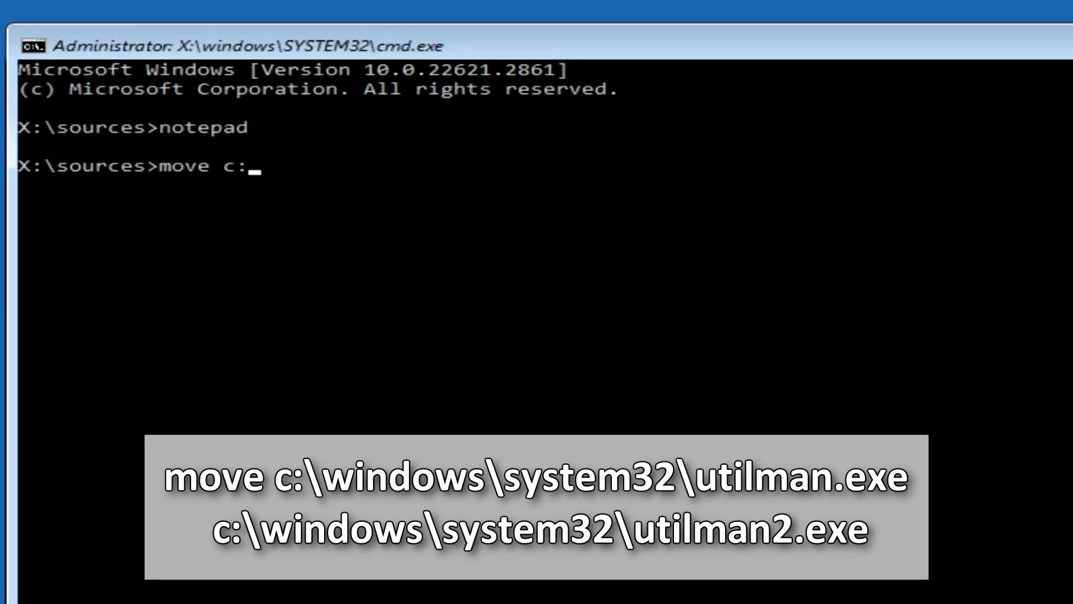
{"action": "type", "text": "\\wind"}
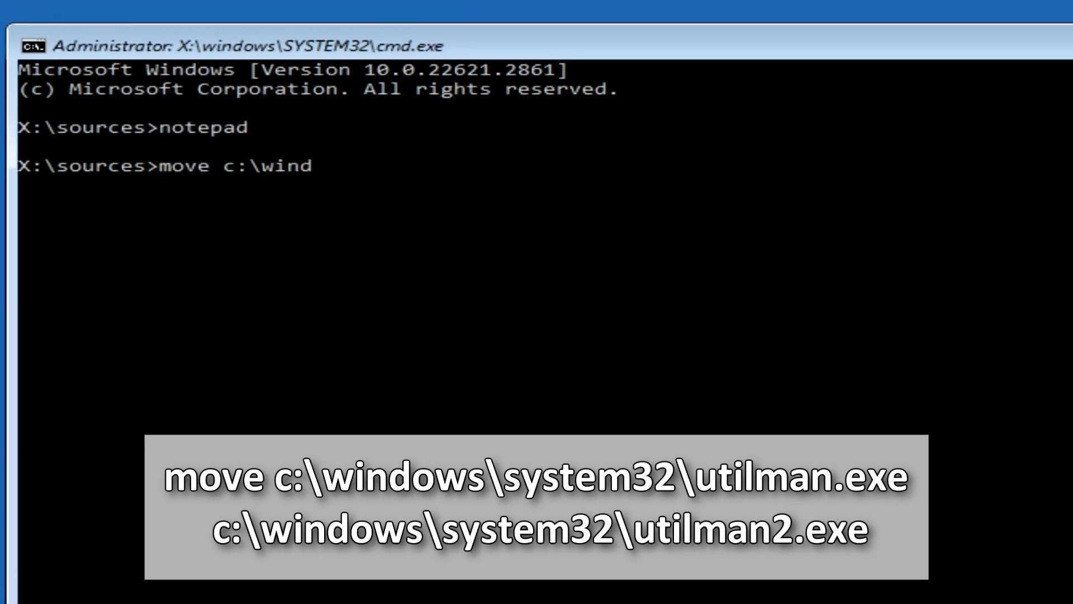
{"action": "type", "text": "ows\\"}
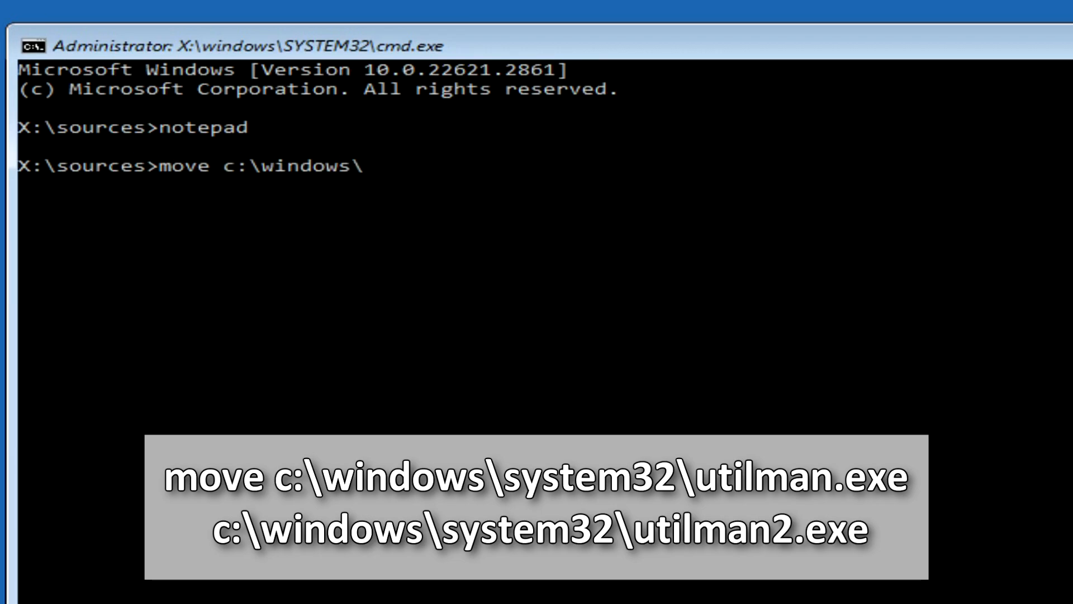
{"action": "type", "text": "system3"}
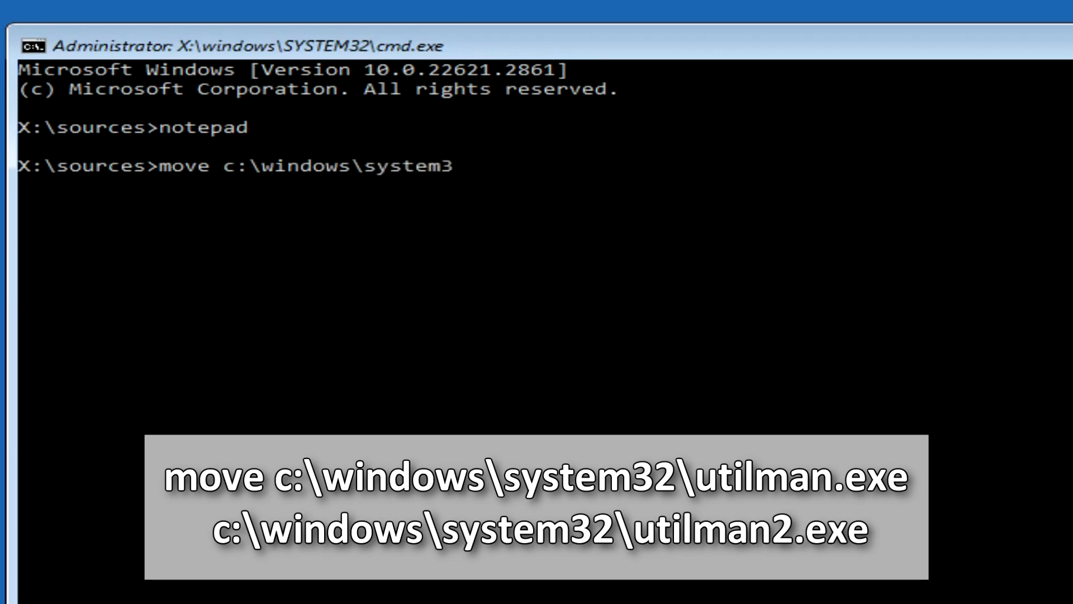
{"action": "type", "text": "2\\u"}
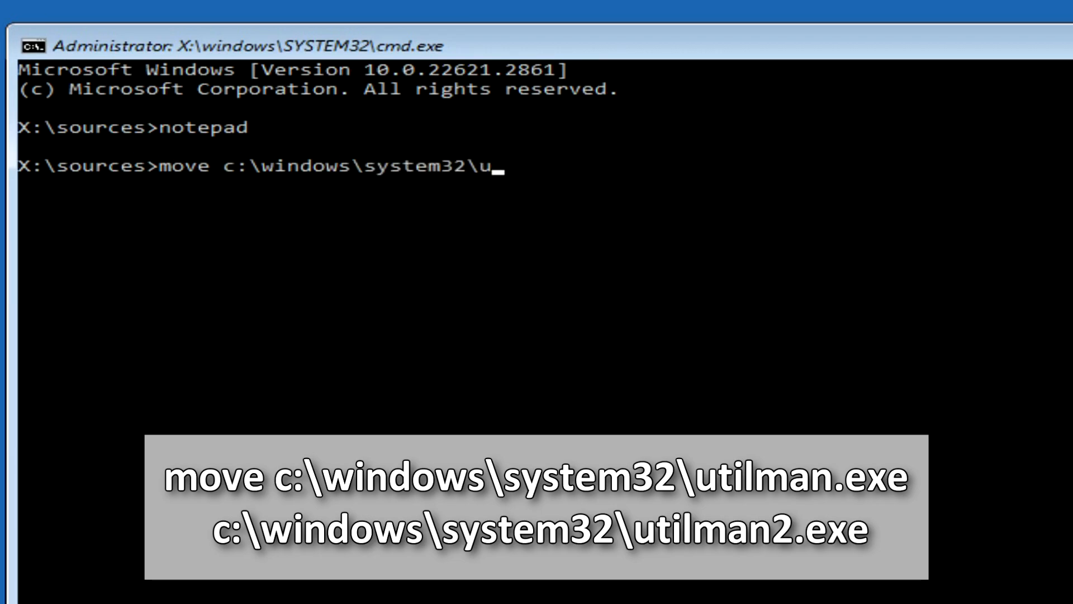
{"action": "type", "text": "tilma"}
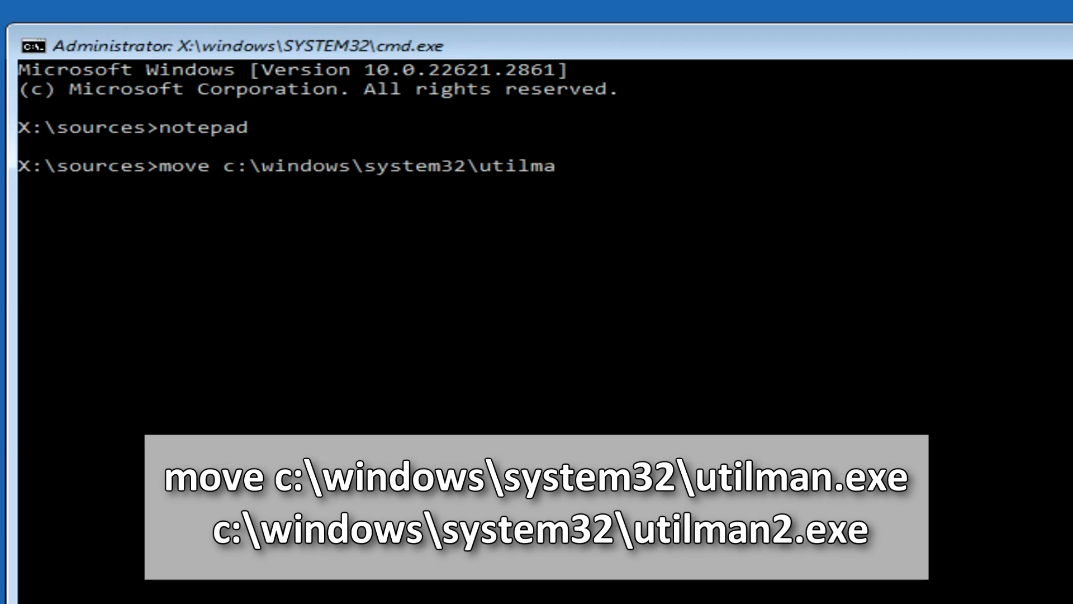
{"action": "type", "text": "n."}
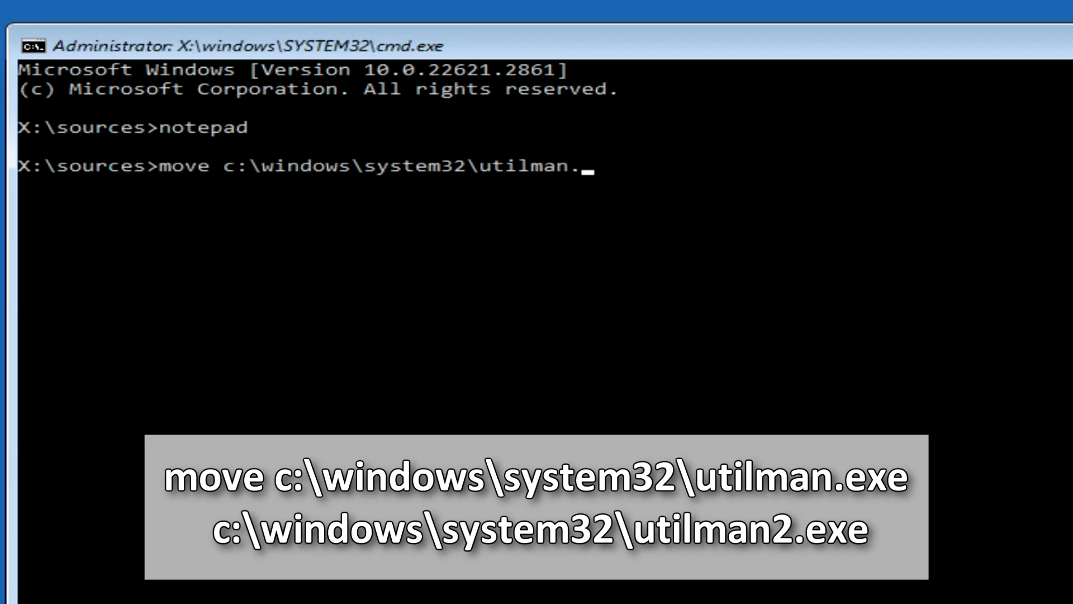
{"action": "type", "text": "exe"}
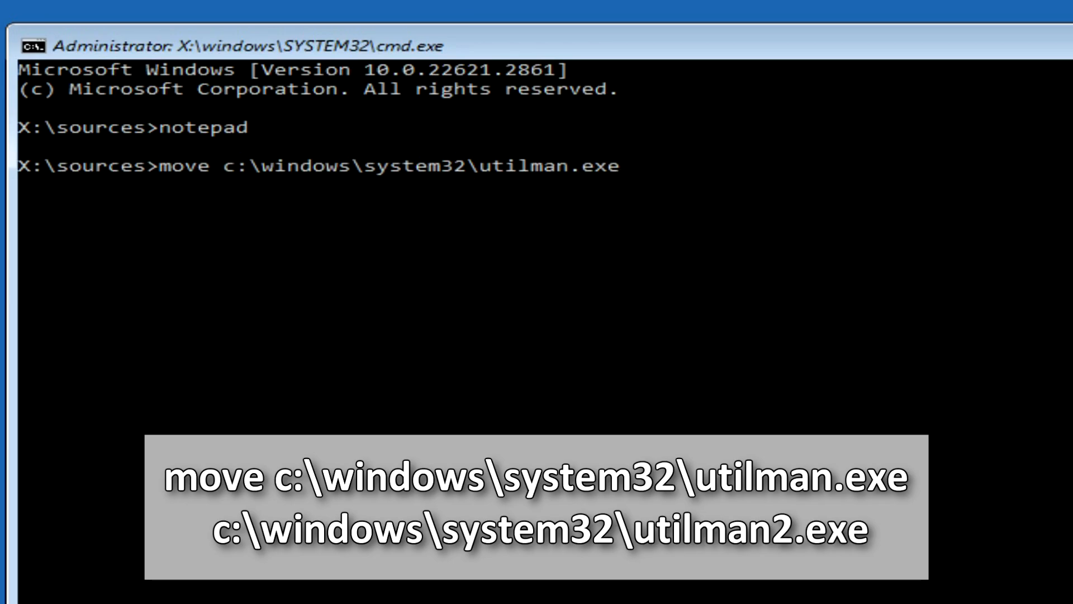
{"action": "type", "text": "c"}
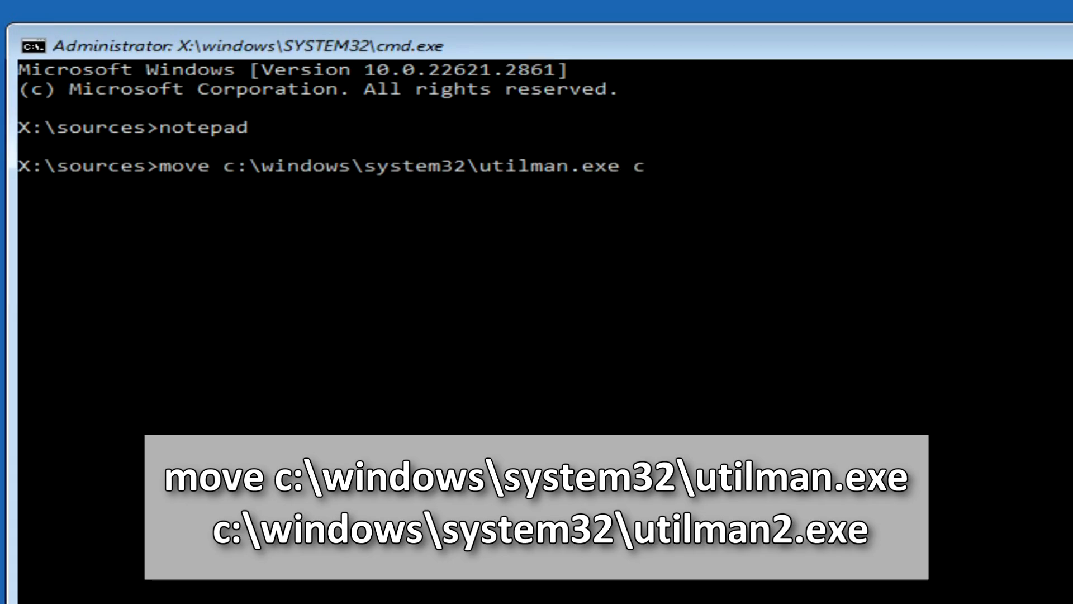
{"action": "type", "text": ":\\"}
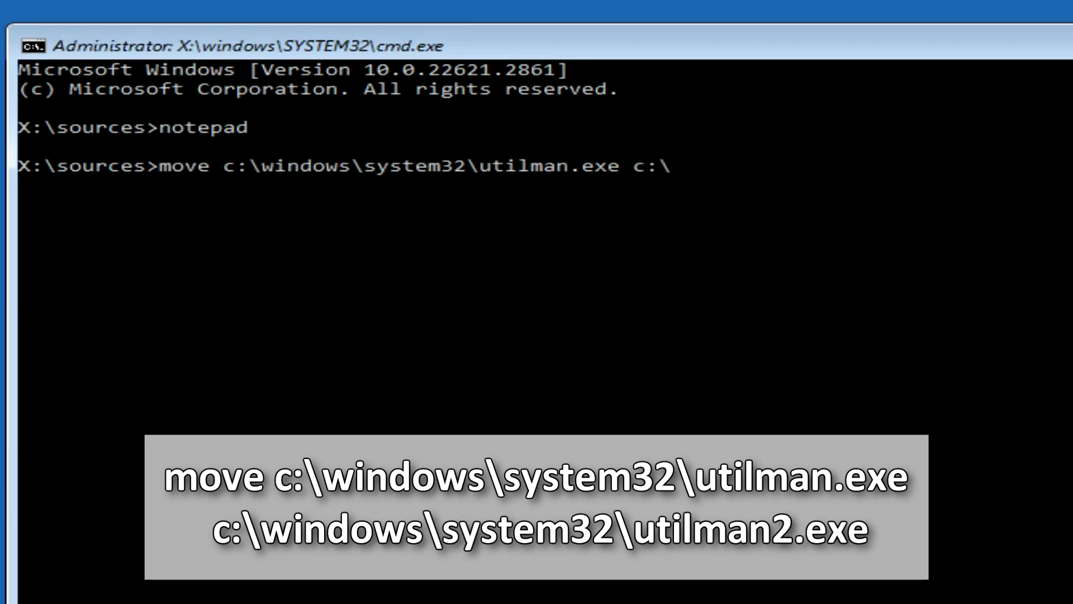
{"action": "type", "text": "win"}
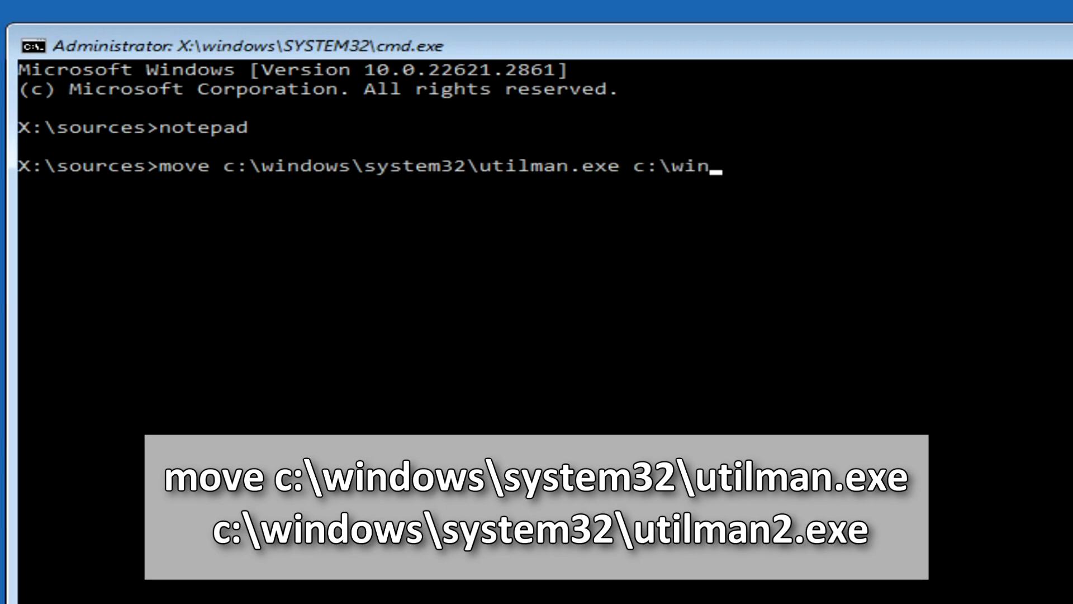
{"action": "type", "text": "dows"}
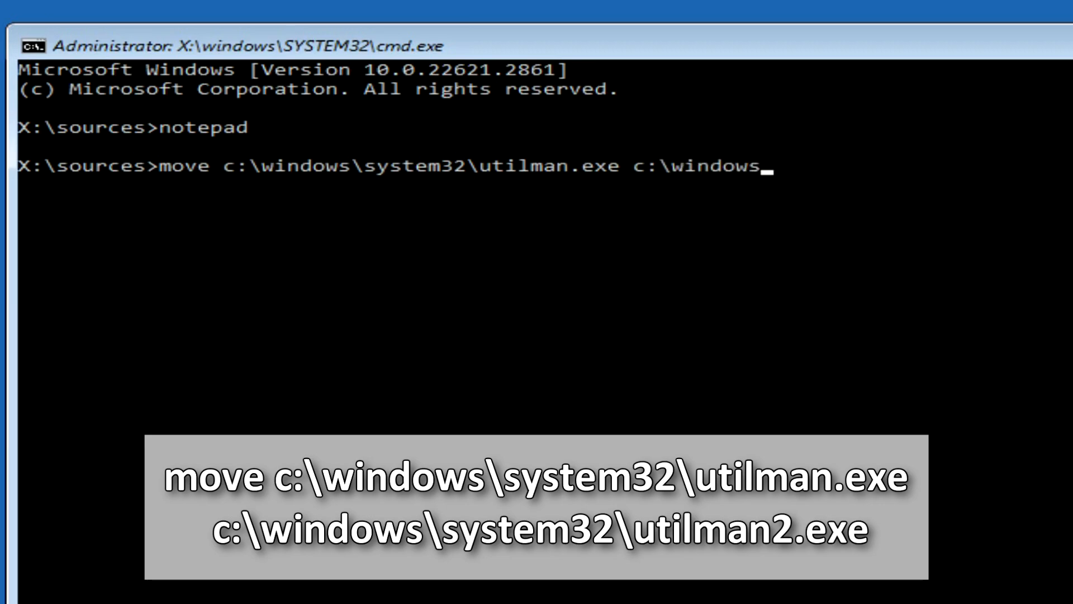
{"action": "type", "text": "\\syst"}
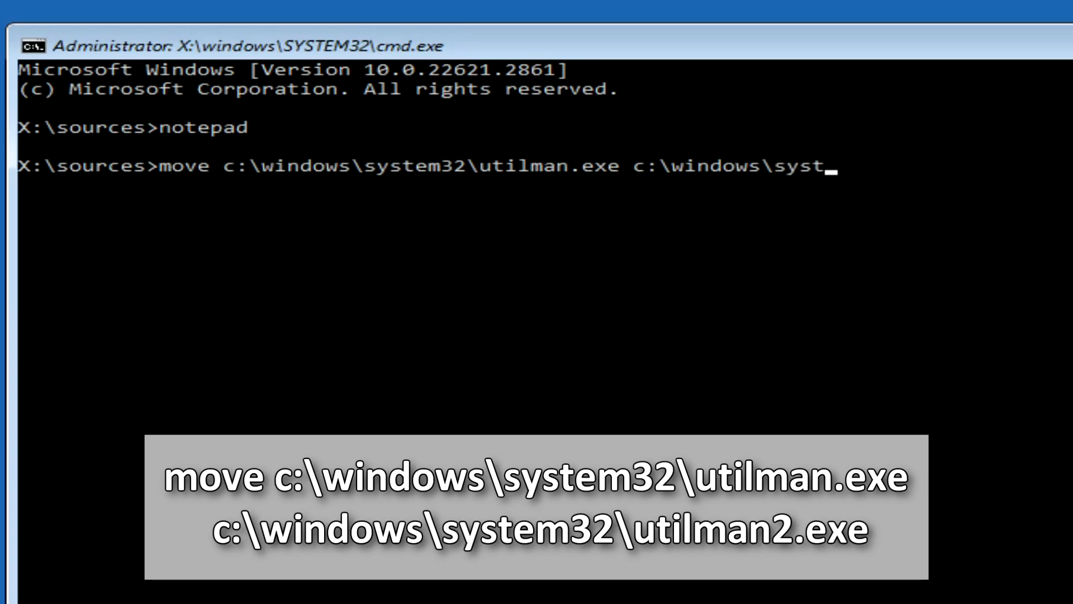
{"action": "type", "text": "em32"}
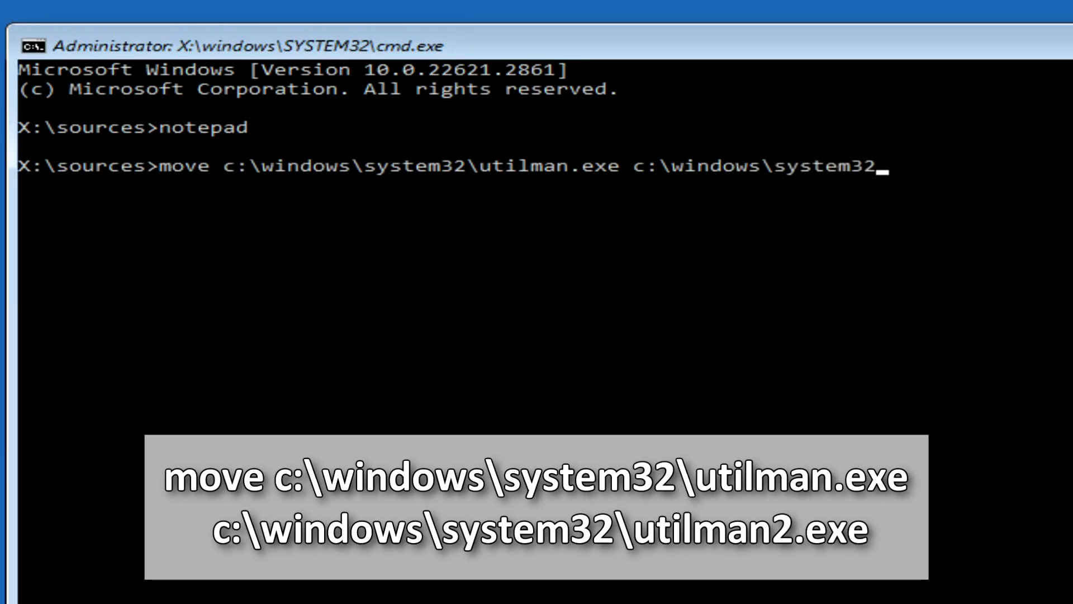
{"action": "type", "text": "\\utilman2.exe"}
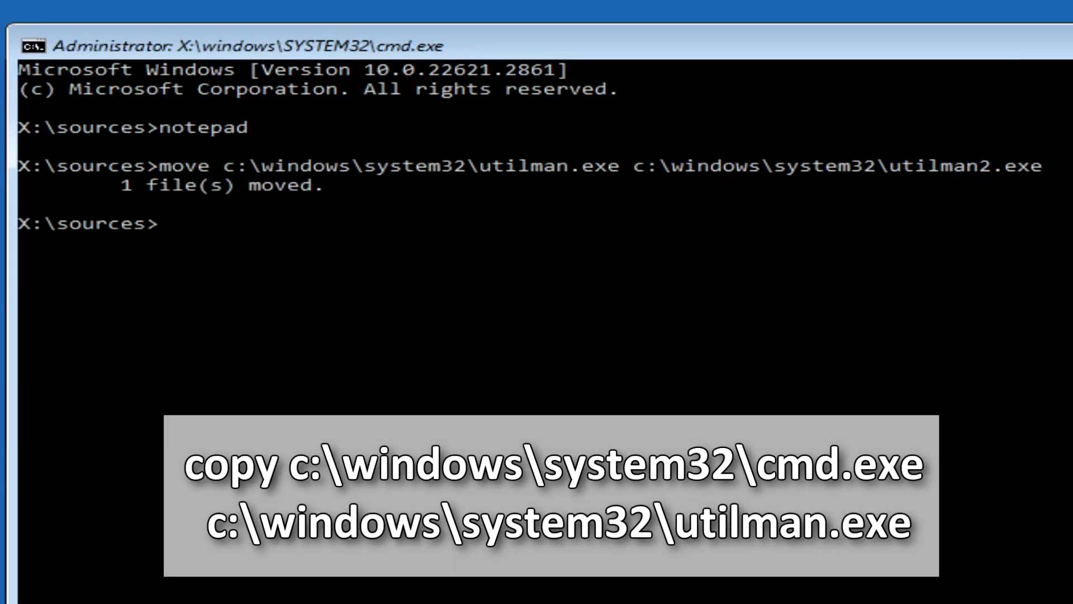
Step: Copy c:\windows\system32\cmd.exe to c:\windows\system32\utilman.exe
{"action": "type", "text": "copy"}
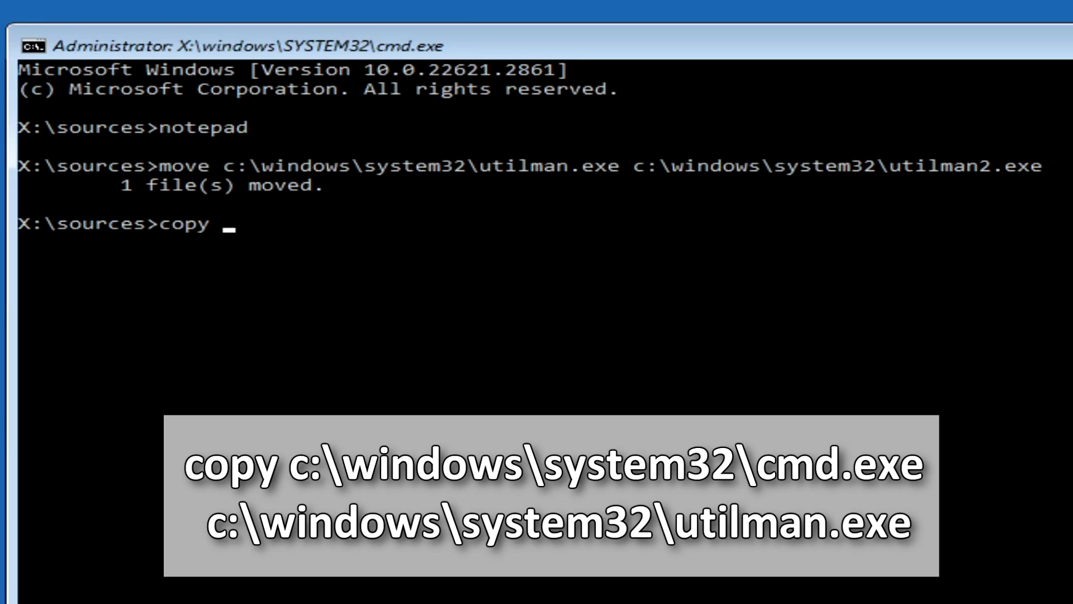
{"action": "type", "text": "c"}
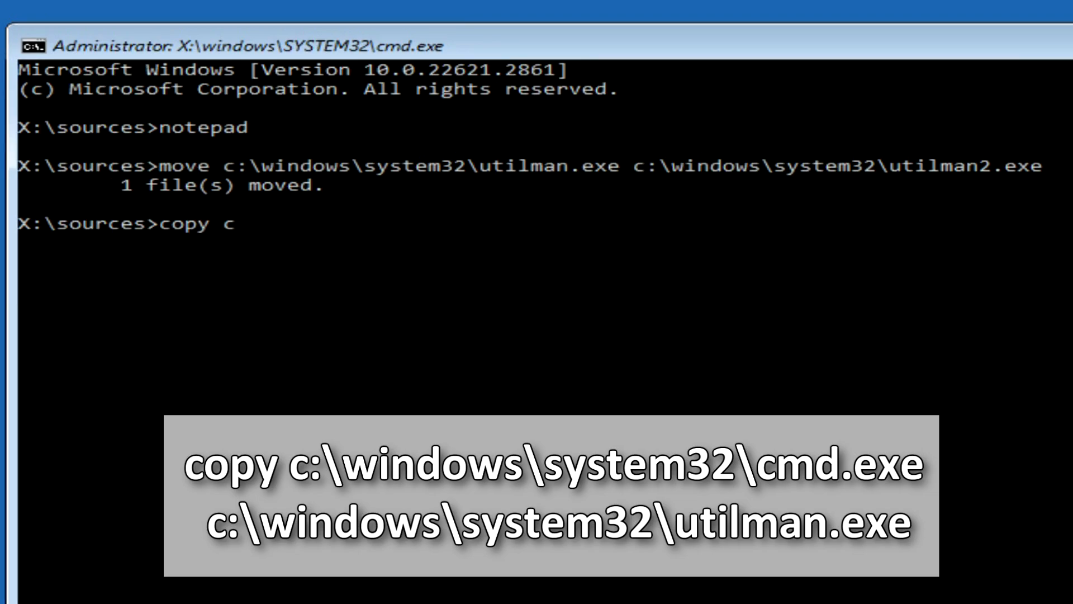
{"action": "type", "text": ":\\wi"}
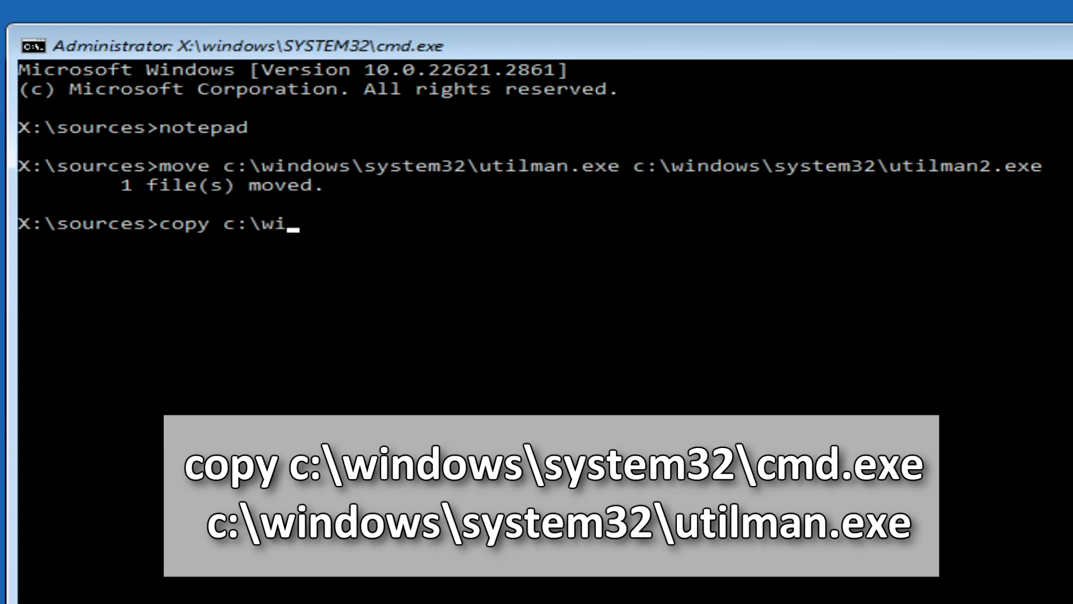
{"action": "type", "text": "ndows\\sys"}
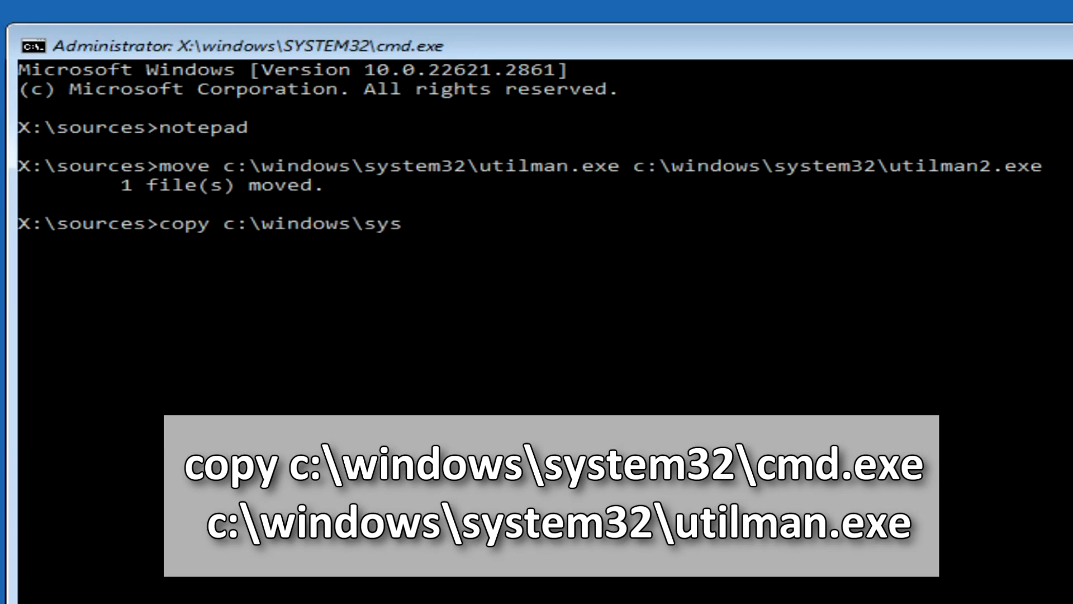
{"action": "type", "text": "tem32"}
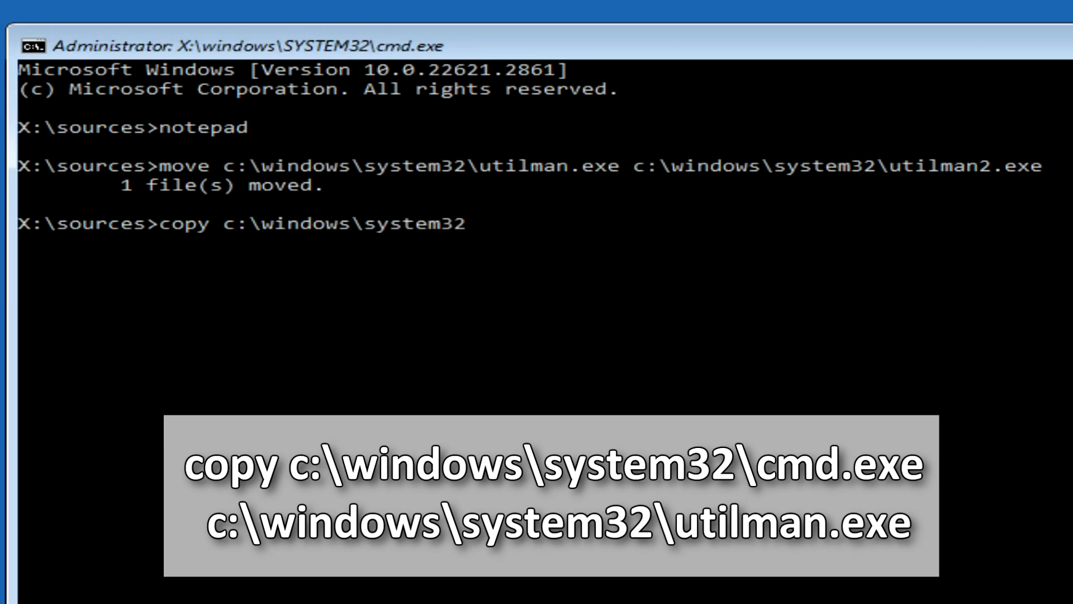
{"action": "type", "text": "\\cm"}
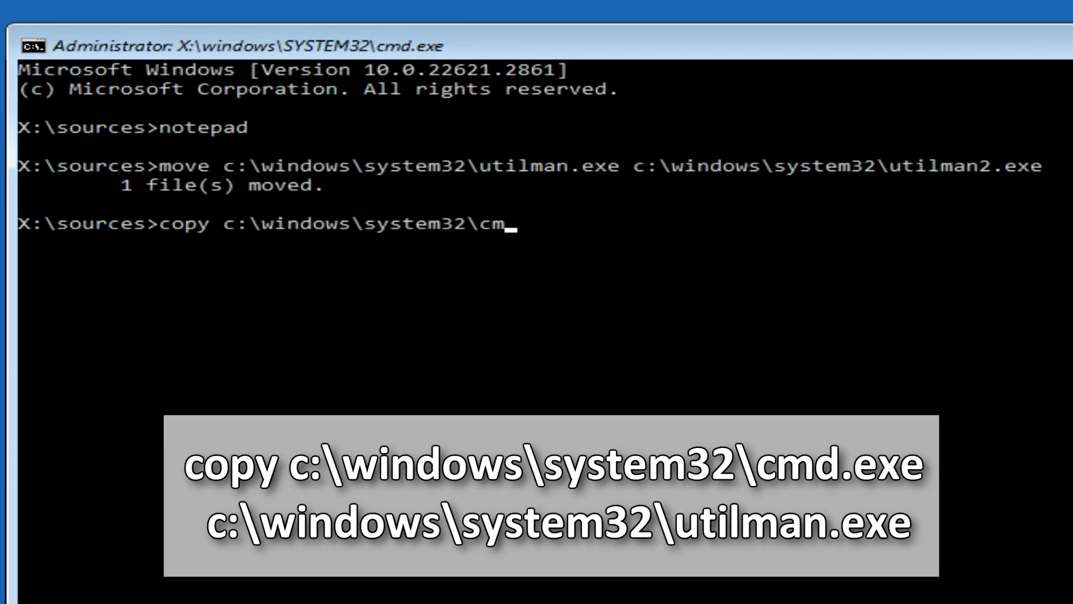
{"action": "type", "text": "d.exe"}
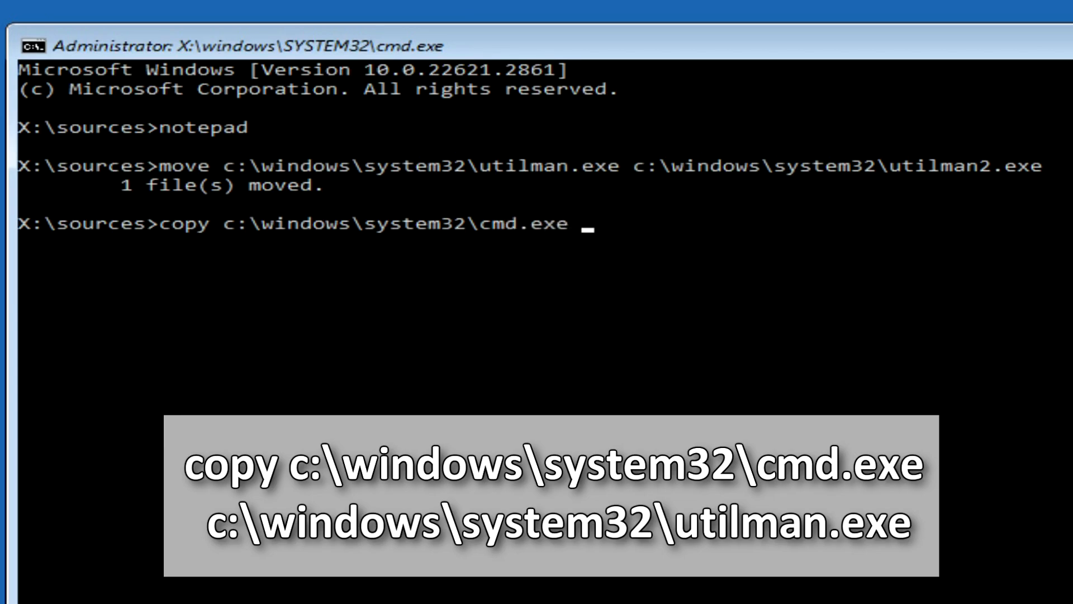
{"action": "type", "text": "c"}
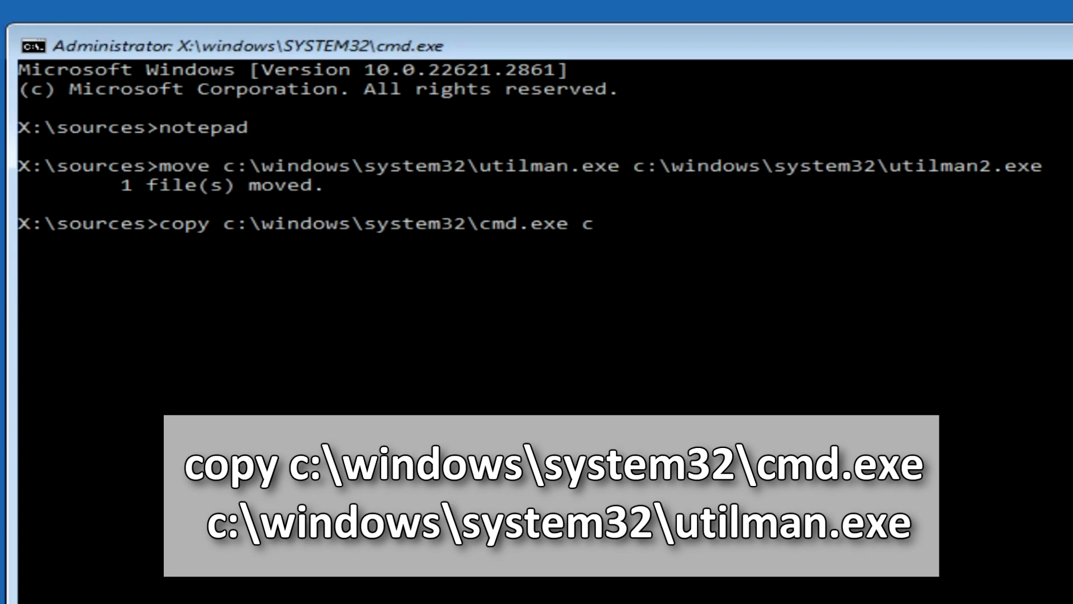
{"action": "type", "text": ":"}
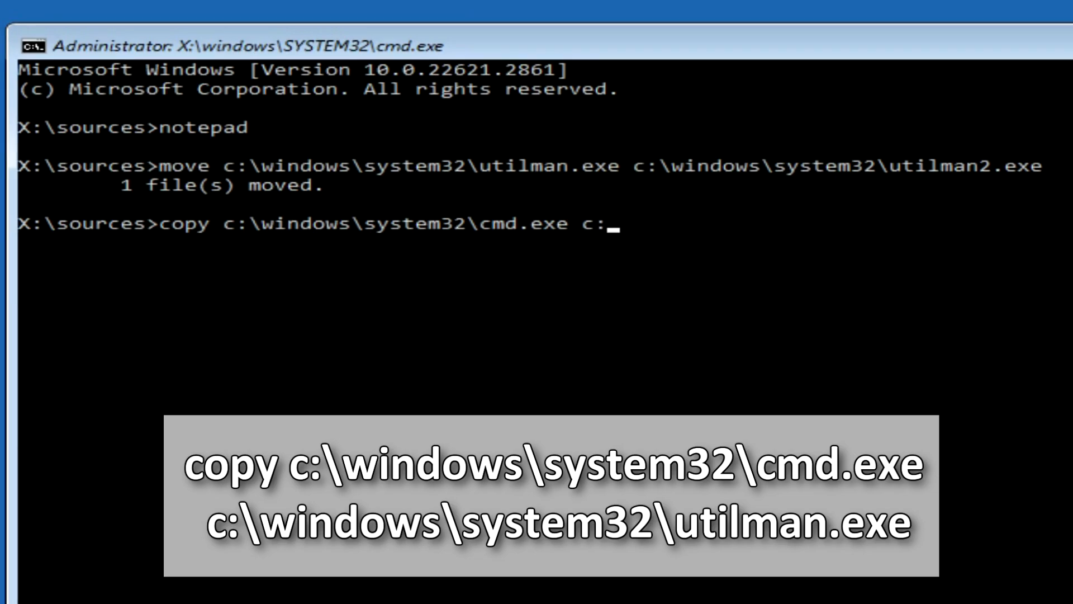
{"action": "type", "text": "\\win"}
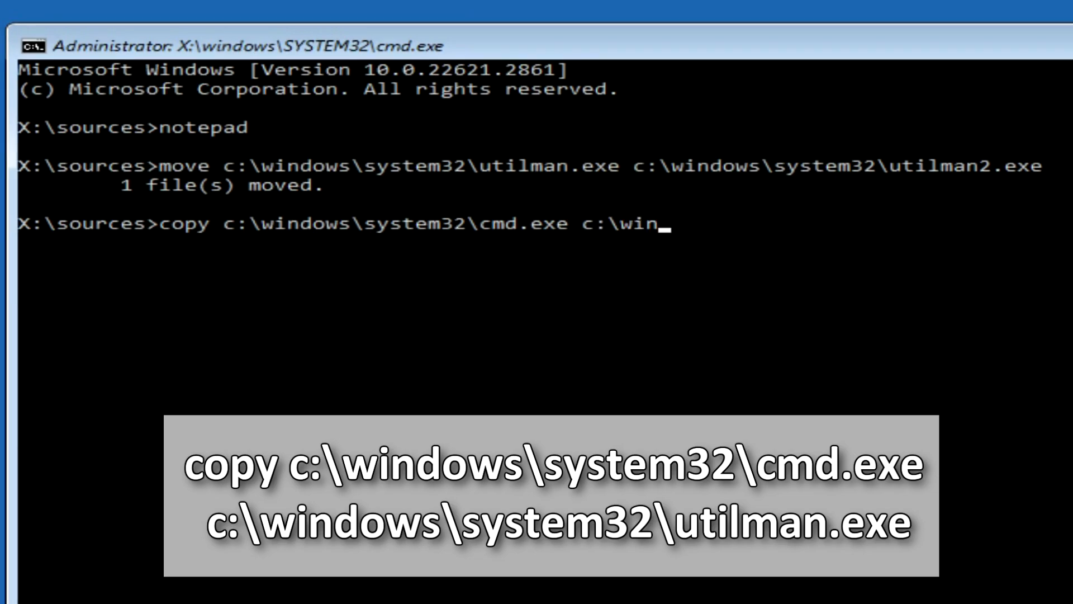
{"action": "type", "text": "dows"}
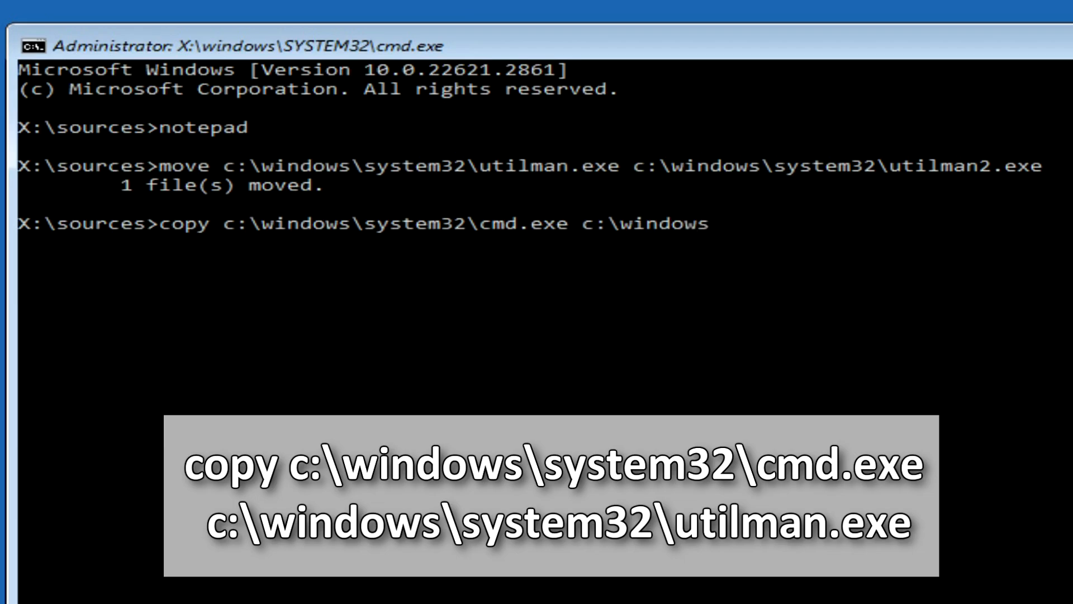
{"action": "type", "text": "\\syst"}
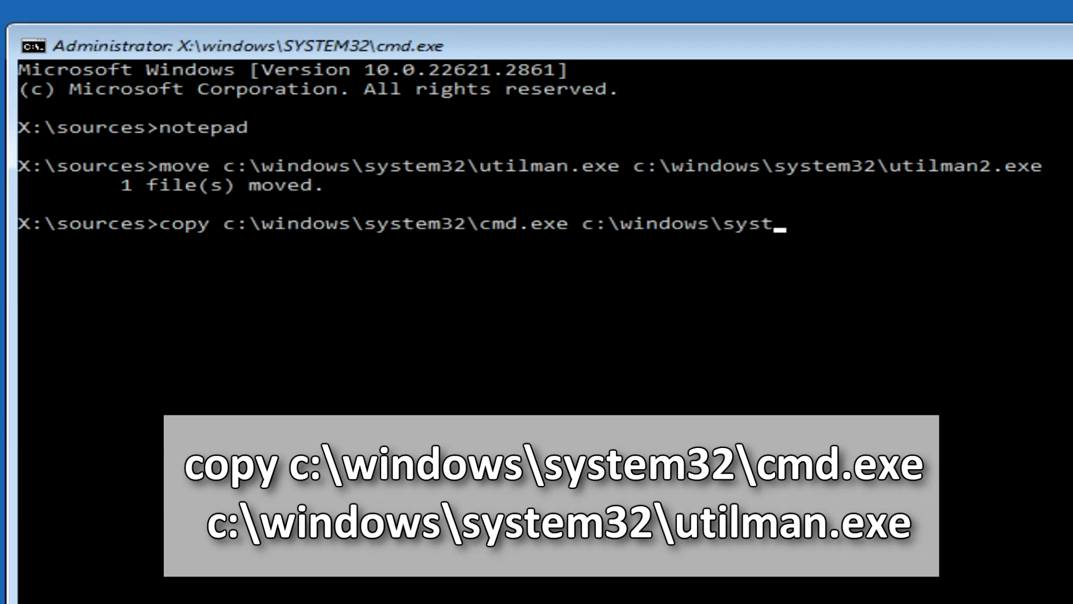
{"action": "type", "text": "em32"}
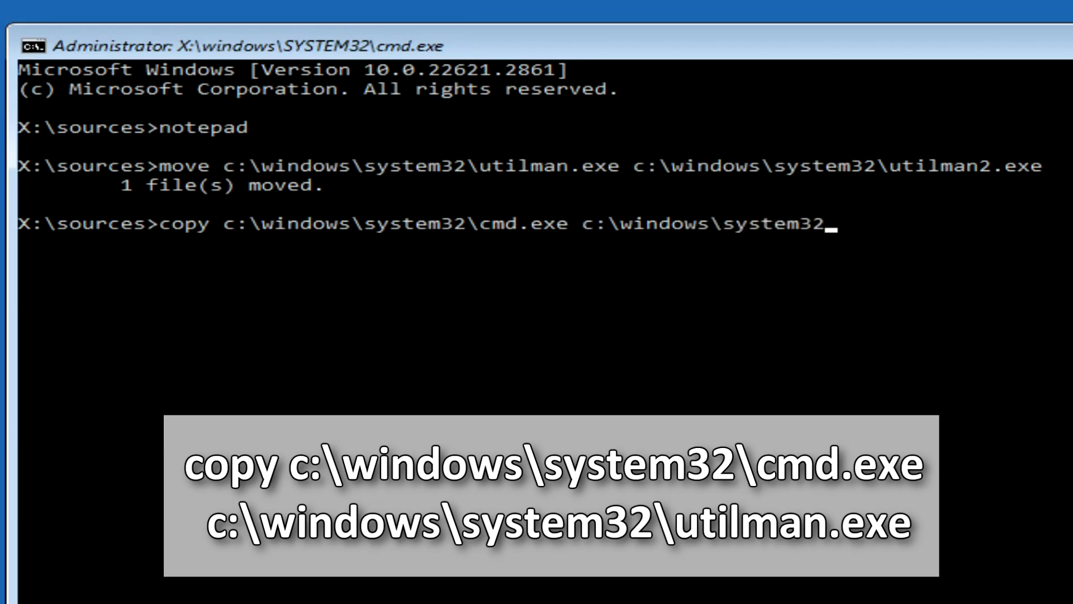
{"action": "type", "text": "ut"}
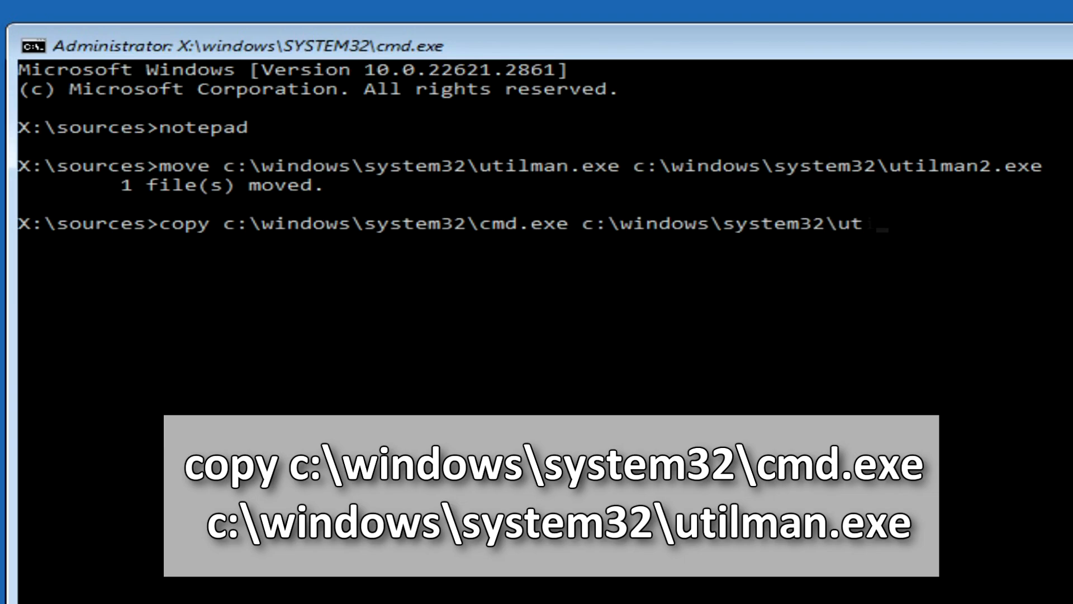
{"action": "type", "text": "ilman.exe"}
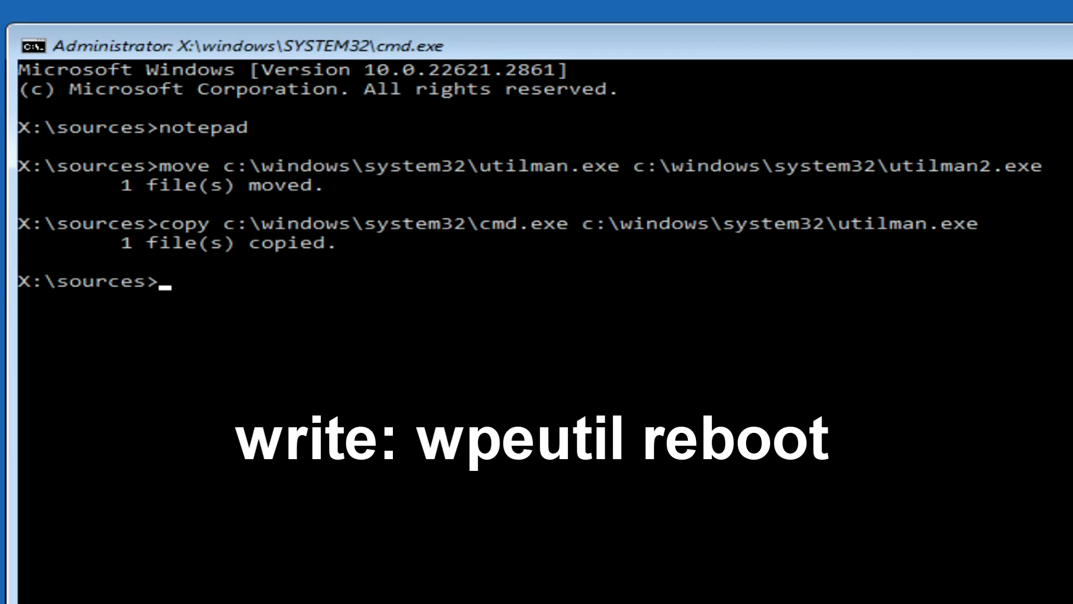
Step: Run wpeutil reboot so the PC restarts to the Windows 11 lock screen
{"action": "type", "text": "wpeutil"}
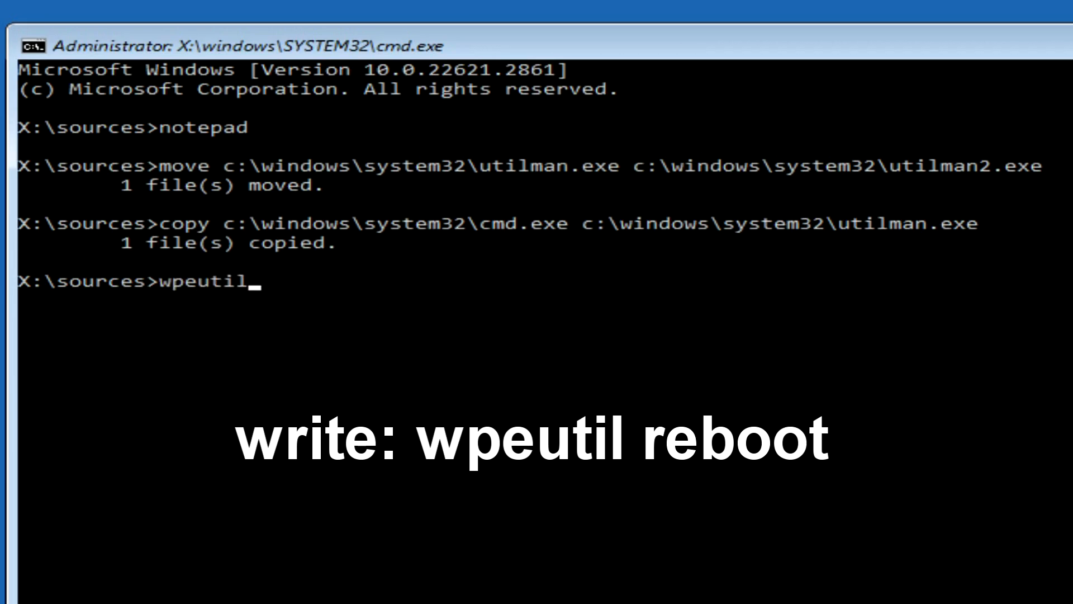
{"action": "type", "text": "reboot"}
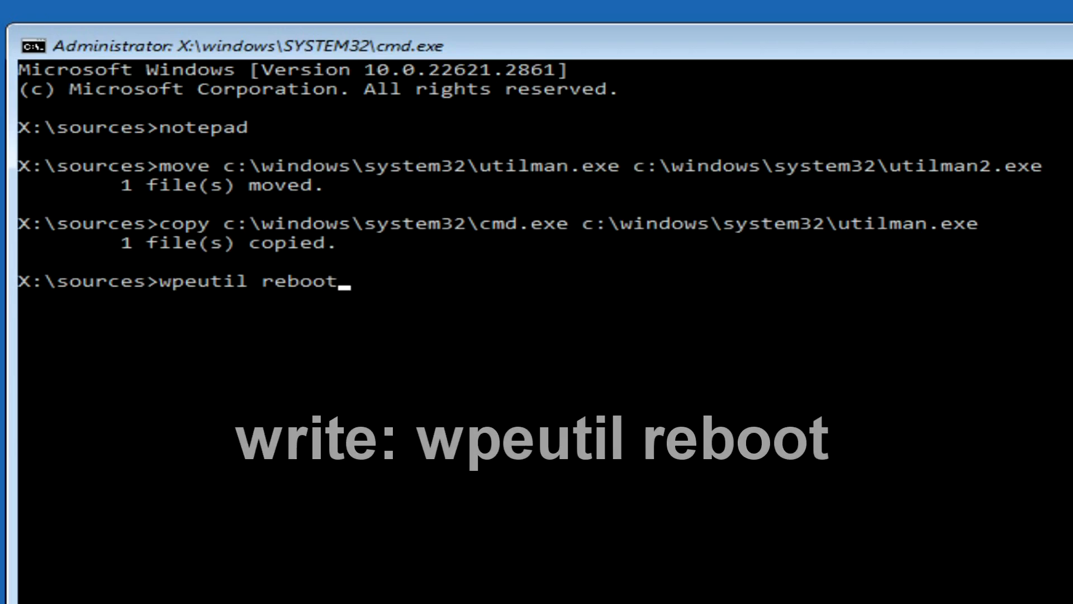
{"action": "key", "text": "Return"}
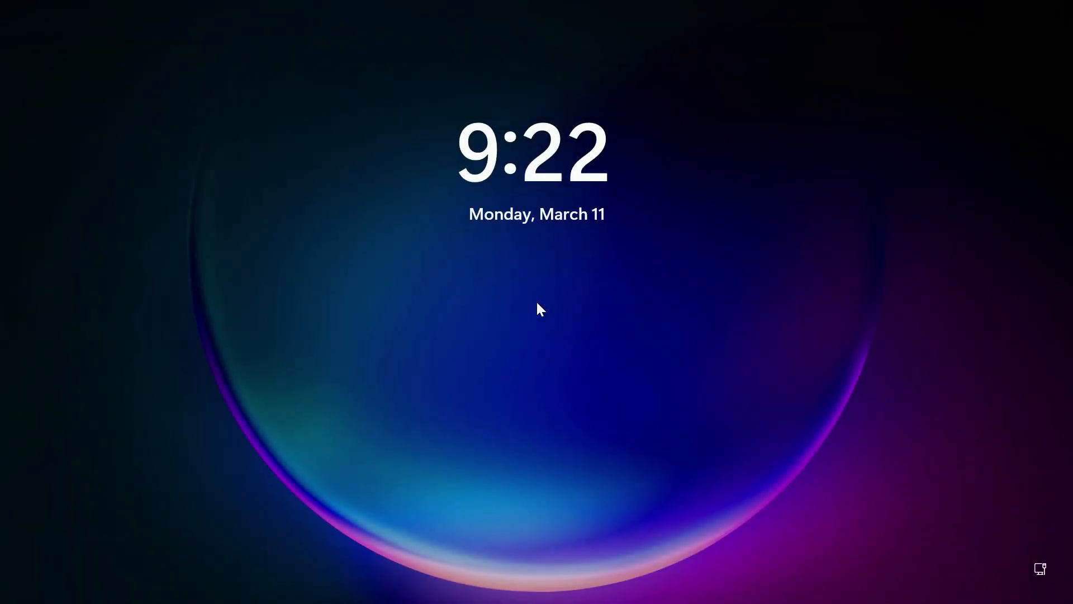
Step: Dismiss the lock-screen clock and launch the Accessibility tool, now a Command Prompt
{"action": "left_click", "coordinate": [537, 308]}
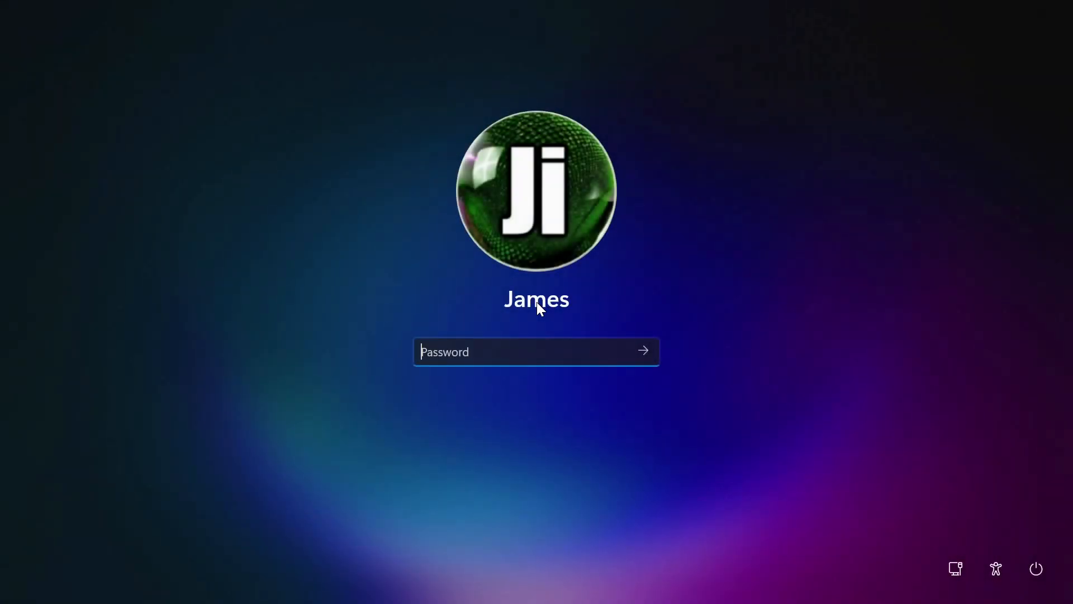
{"action": "mouse_move", "coordinate": [826, 459]}
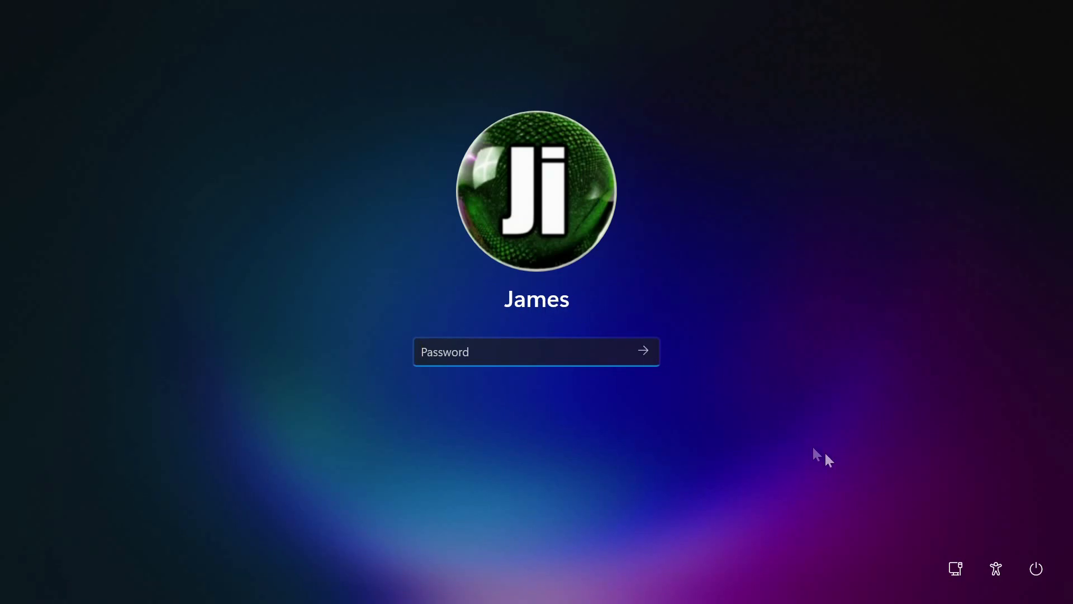
{"action": "left_click", "coordinate": [996, 568]}
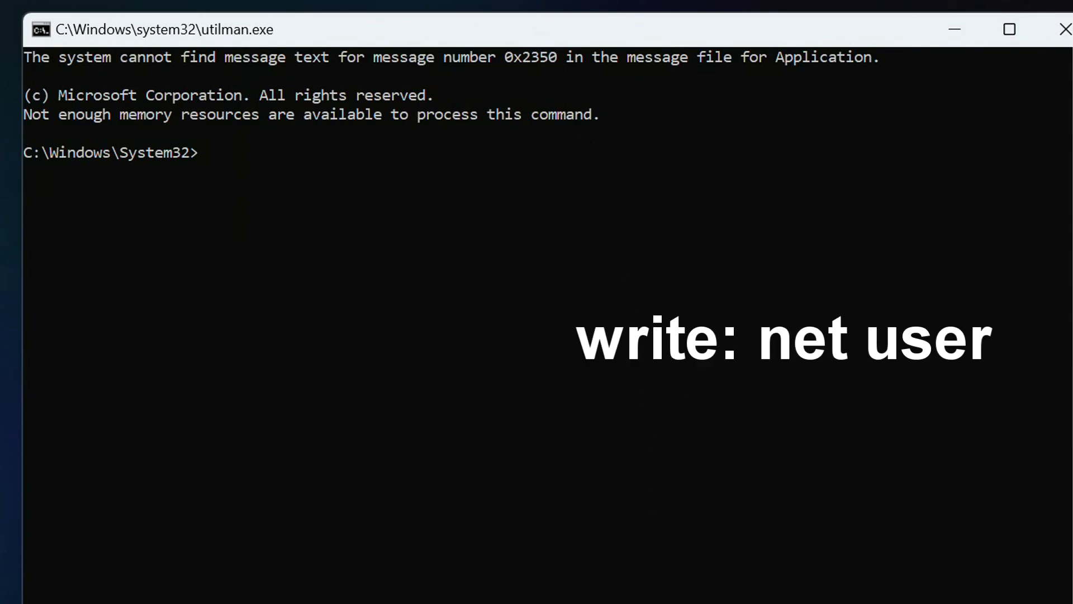
Step: Run net user to list Administrator, DefaultAccount, Guest, James and WDAGUtilityAccount
{"action": "type", "text": "net us"}
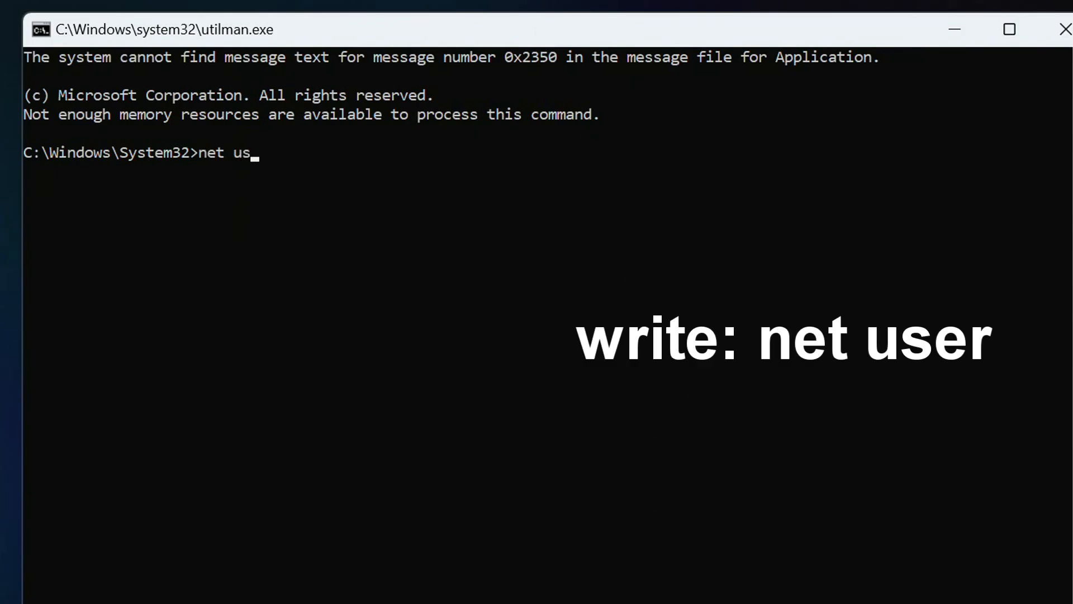
{"action": "type", "text": "er"}
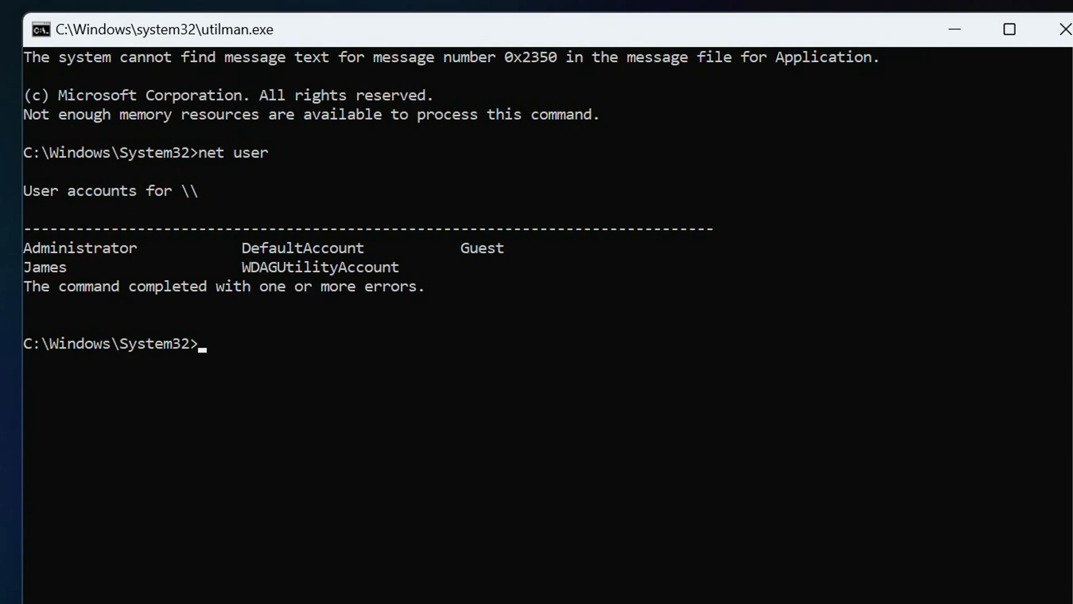
{"action": "type", "text": "net"}
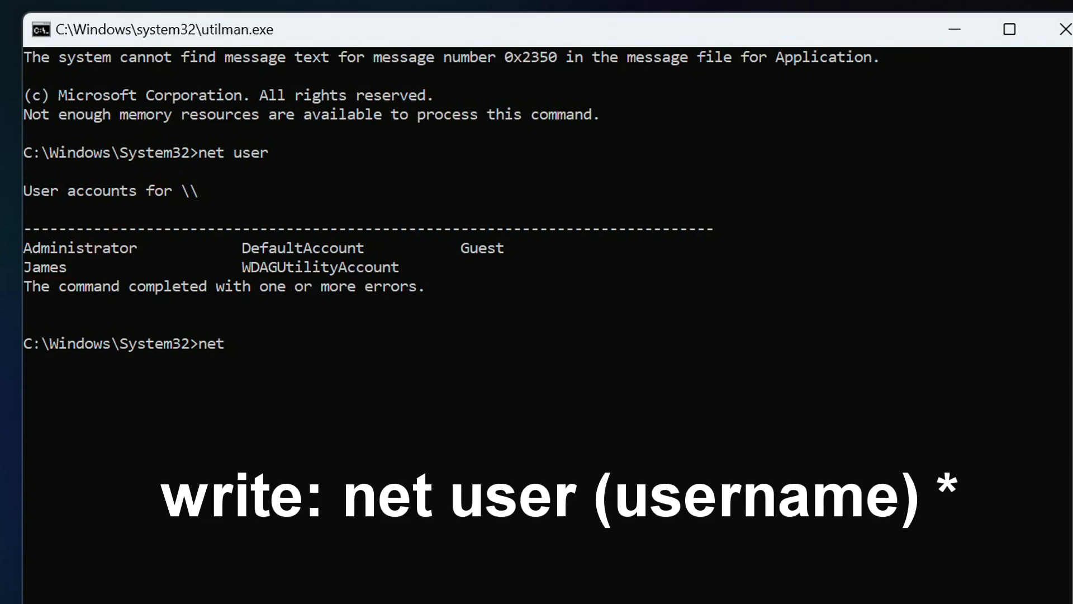
Step: Run net user James * and accept a blank password twice
{"action": "type", "text": "user"}
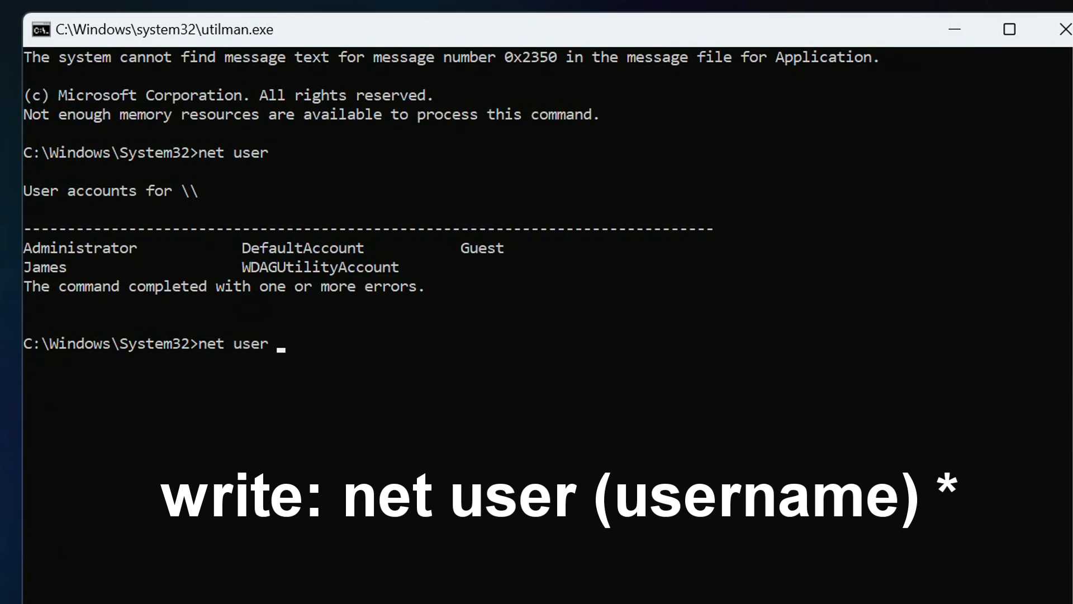
{"action": "type", "text": "J"}
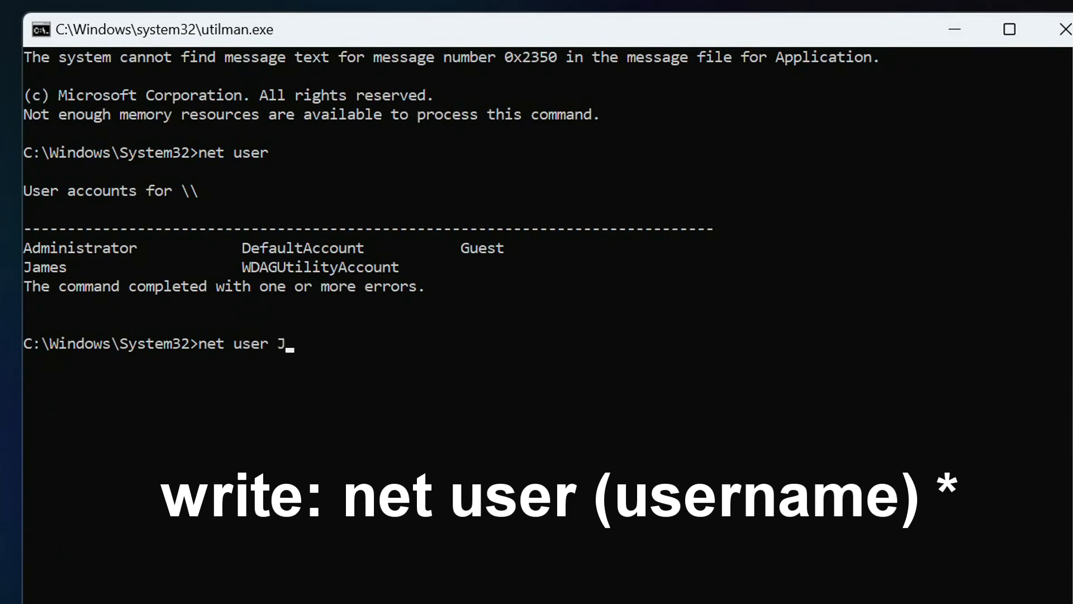
{"action": "type", "text": "ame"}
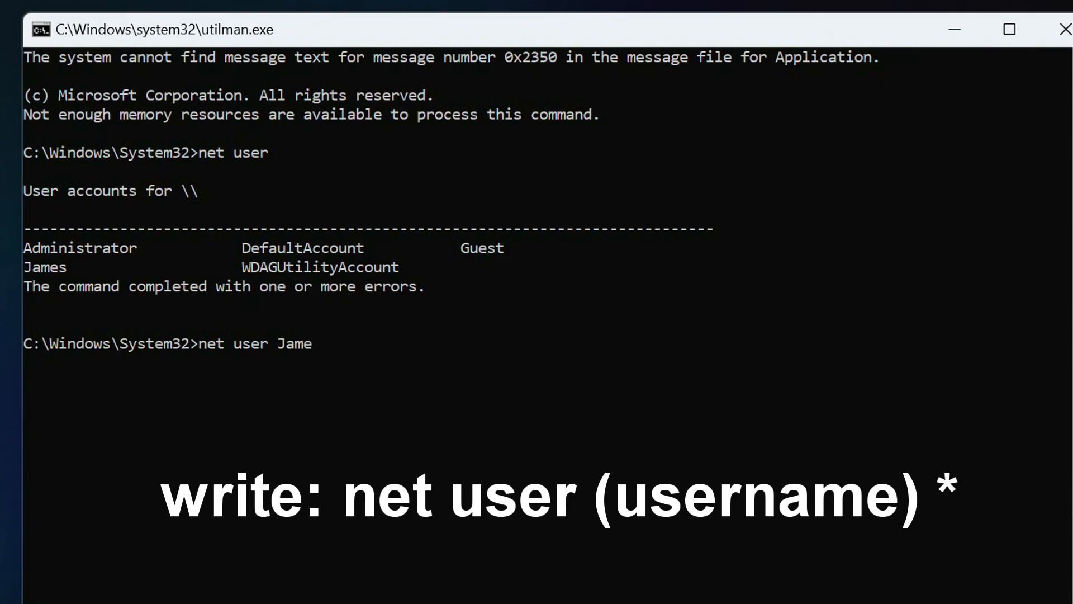
{"action": "type", "text": "s *"}
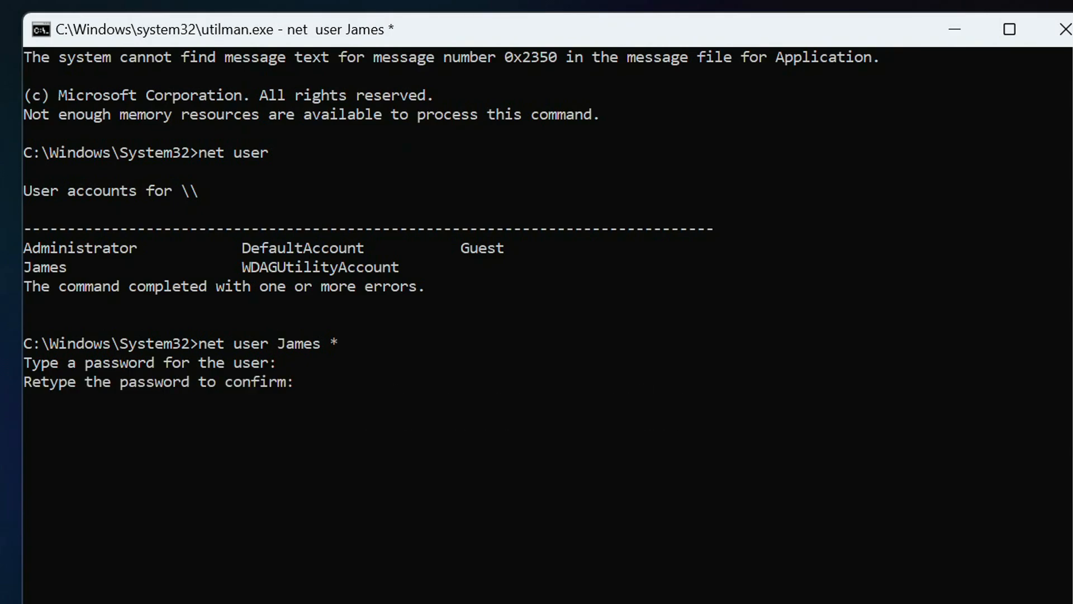
{"action": "key", "text": "Return"}
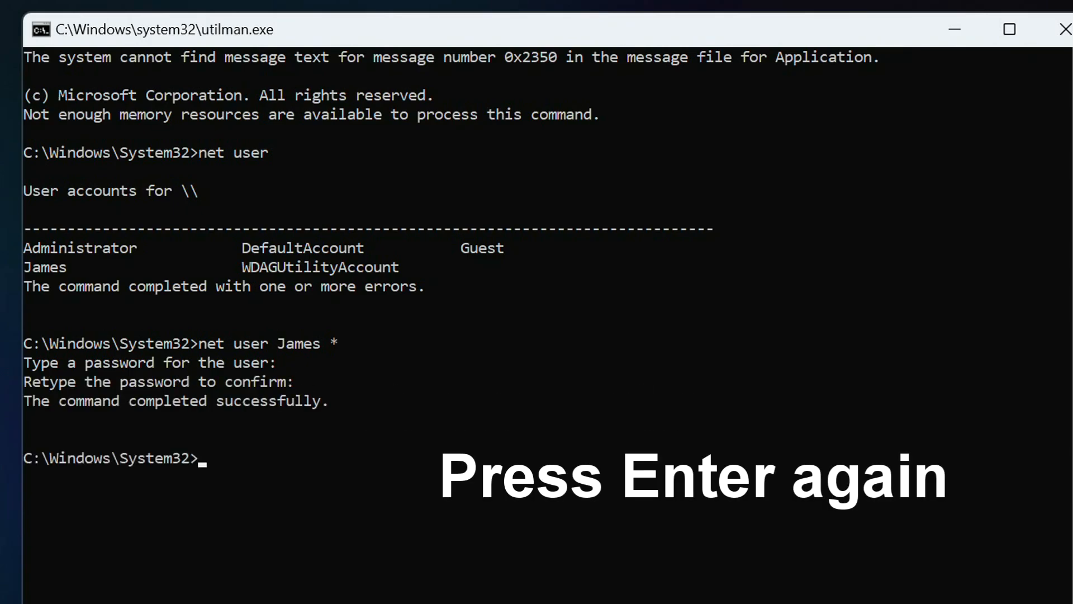
{"action": "key", "text": "Return"}
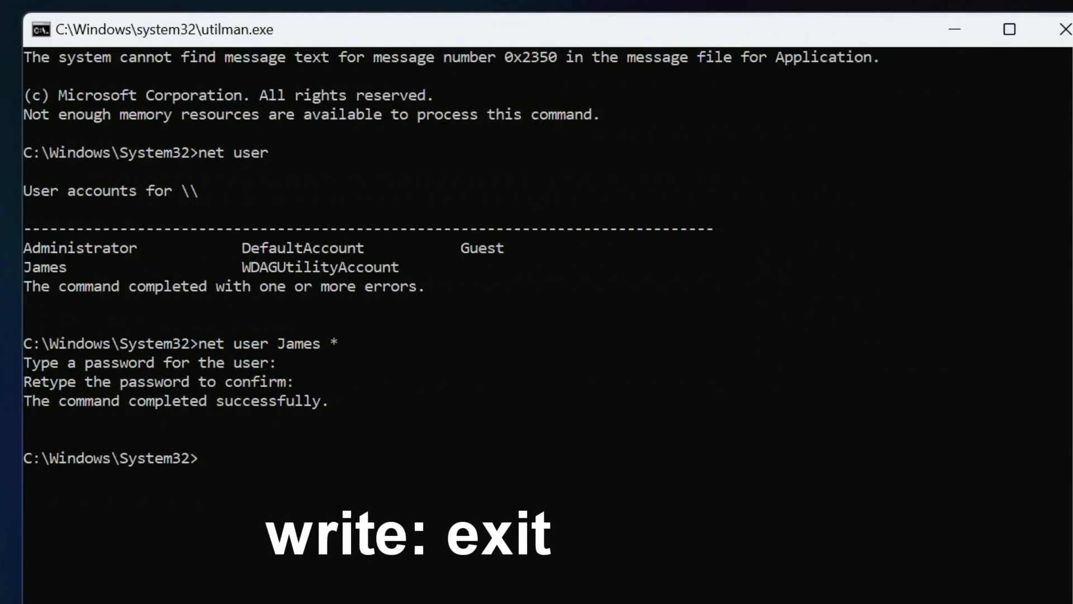
Step: Exit Command Prompt to return to James's sign-in screen
{"action": "type", "text": "exit"}
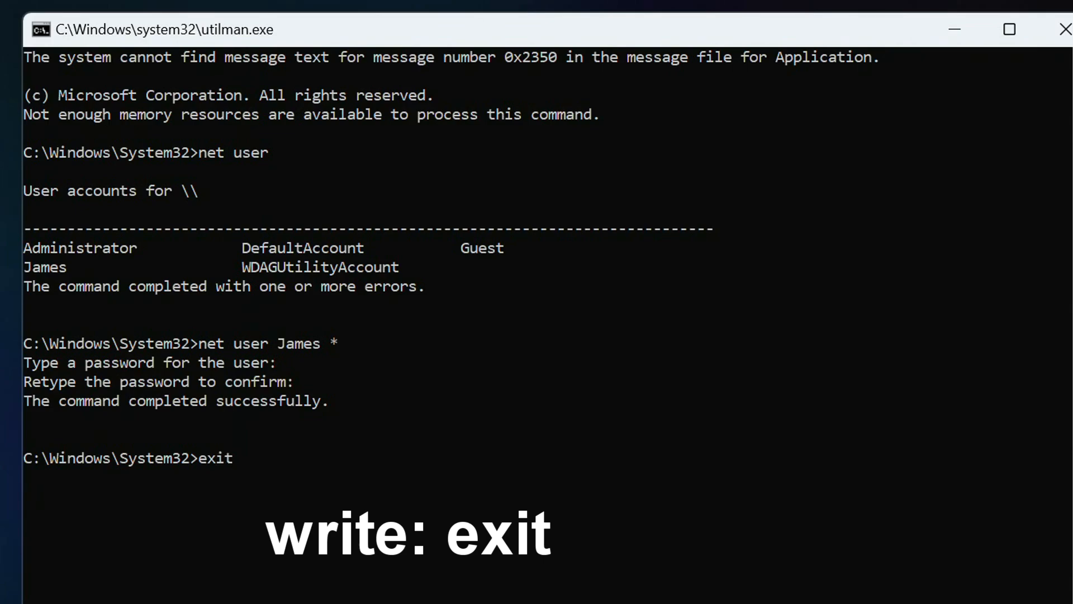
{"action": "type", "text": "exit"}
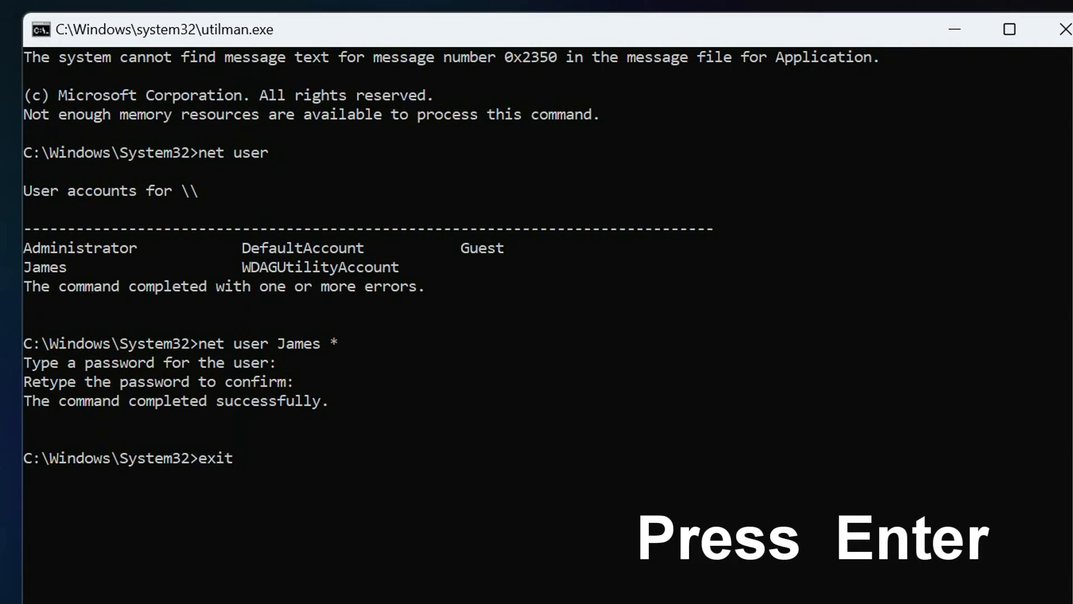
{"action": "key", "text": "Return"}
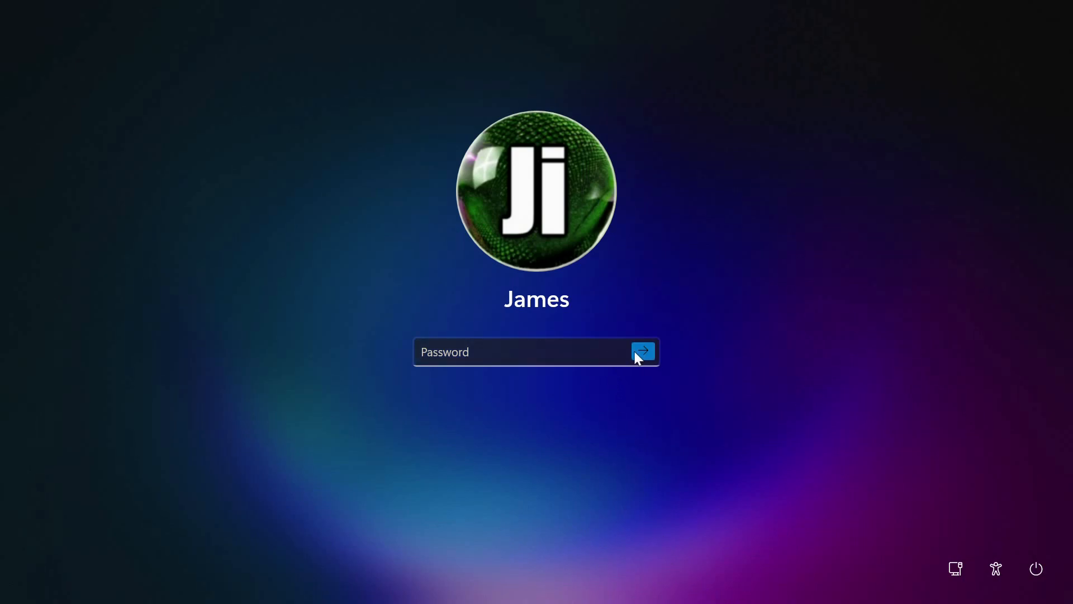
{"action": "mouse_move", "coordinate": [643, 359]}
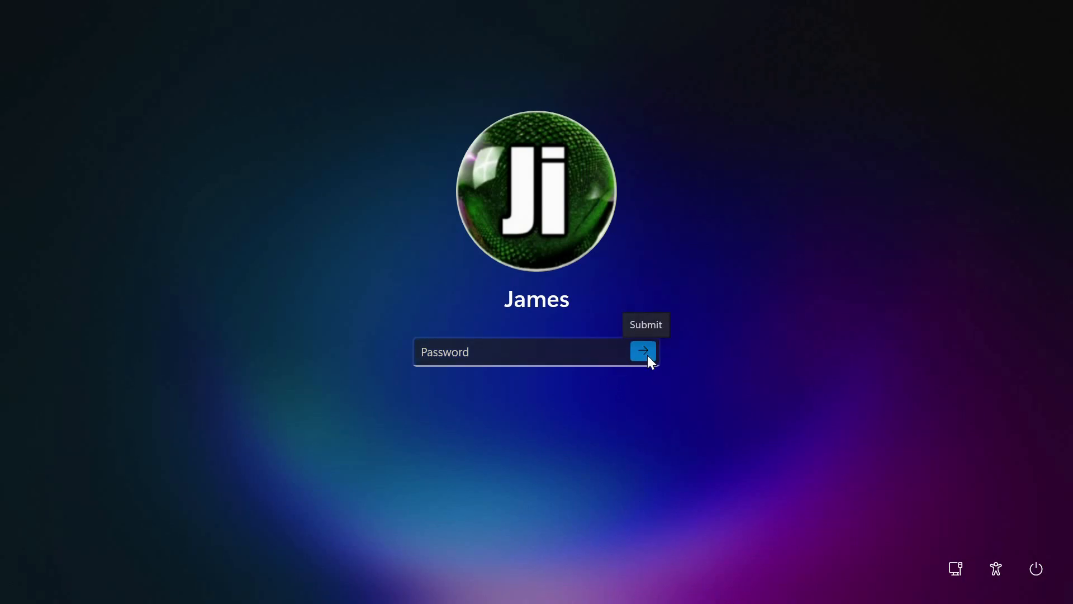
Step: Submit James's sign-in with an empty password field and reach the desktop
{"action": "left_click", "coordinate": [643, 351]}
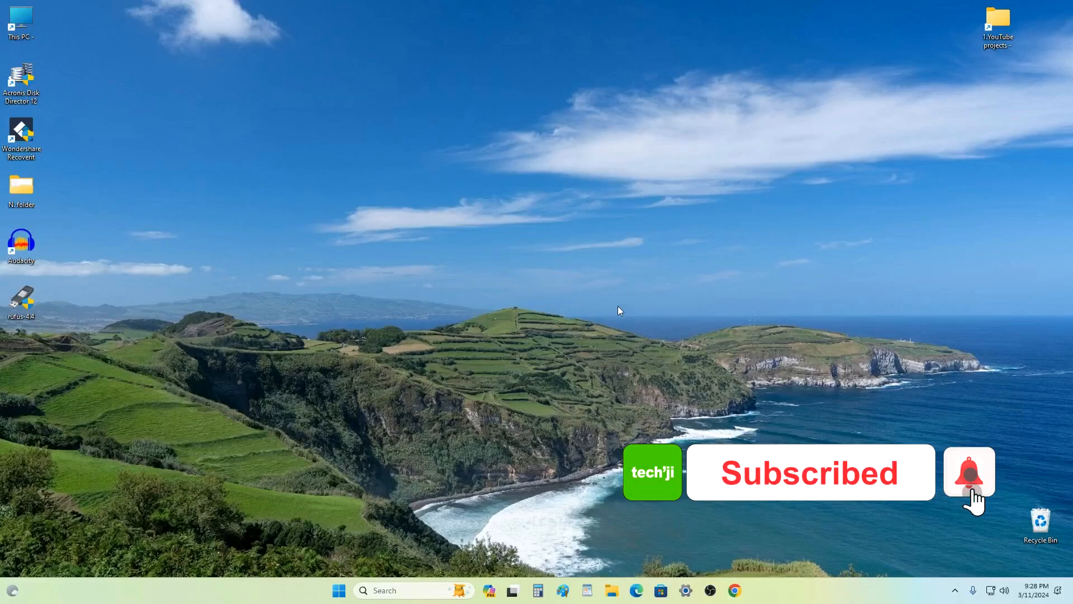
{"action": "left_click", "coordinate": [970, 472]}
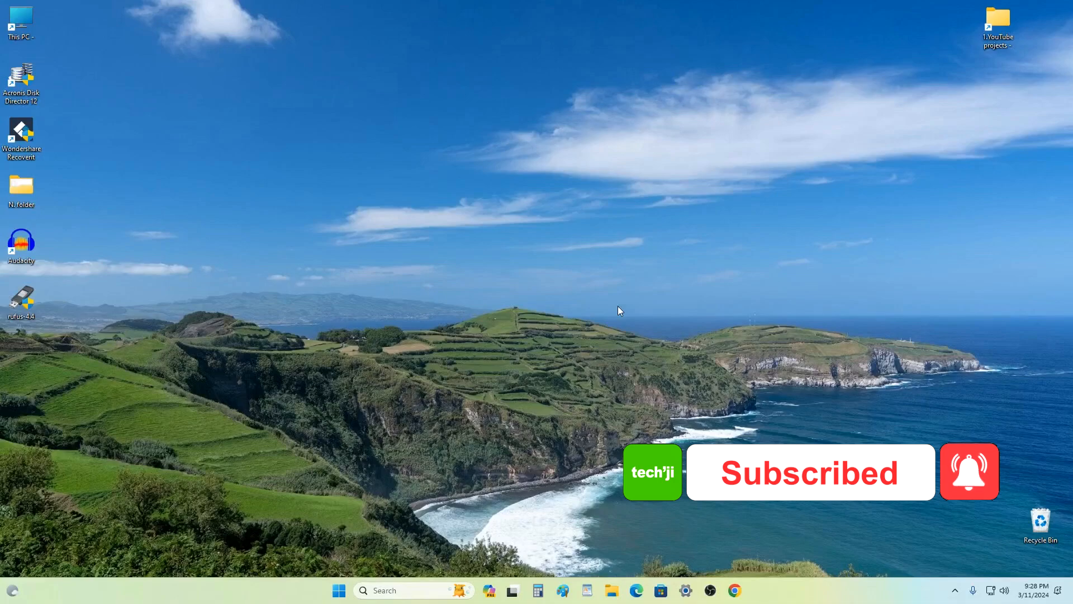